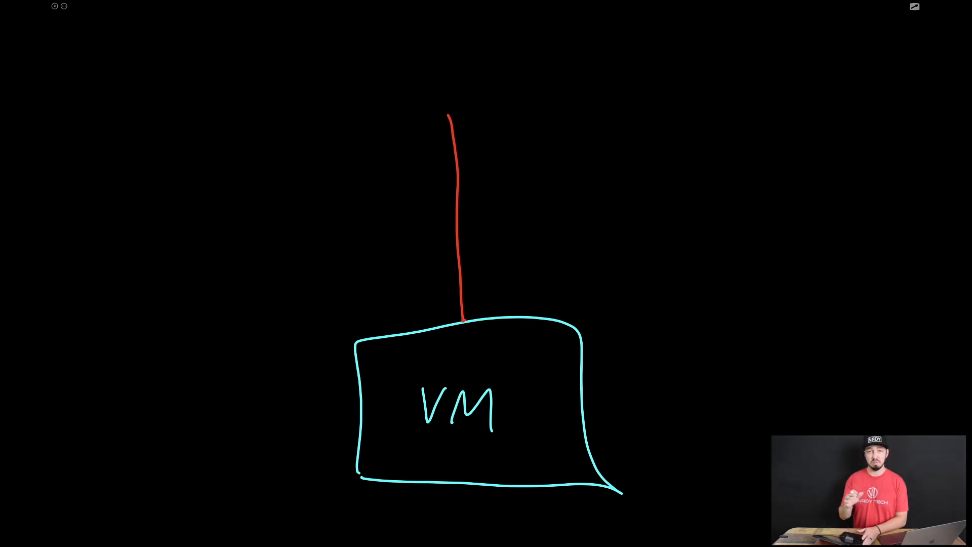
- Draw a red VDS bar labelled 'VDS' with a hatched filter branching right
{"action": "left_click_drag", "start_coordinate": [326, 117], "coordinate": [705, 126]}
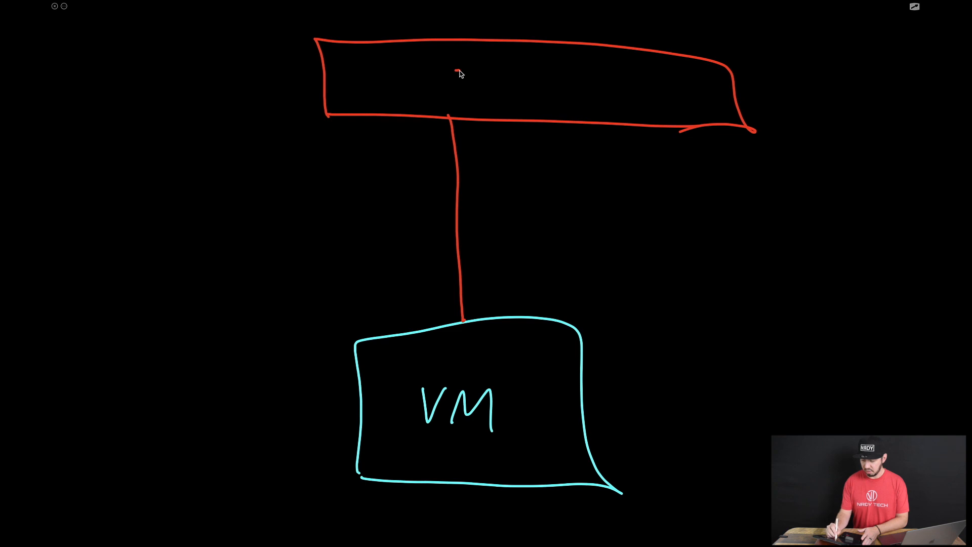
{"action": "type", "text": "VDS"}
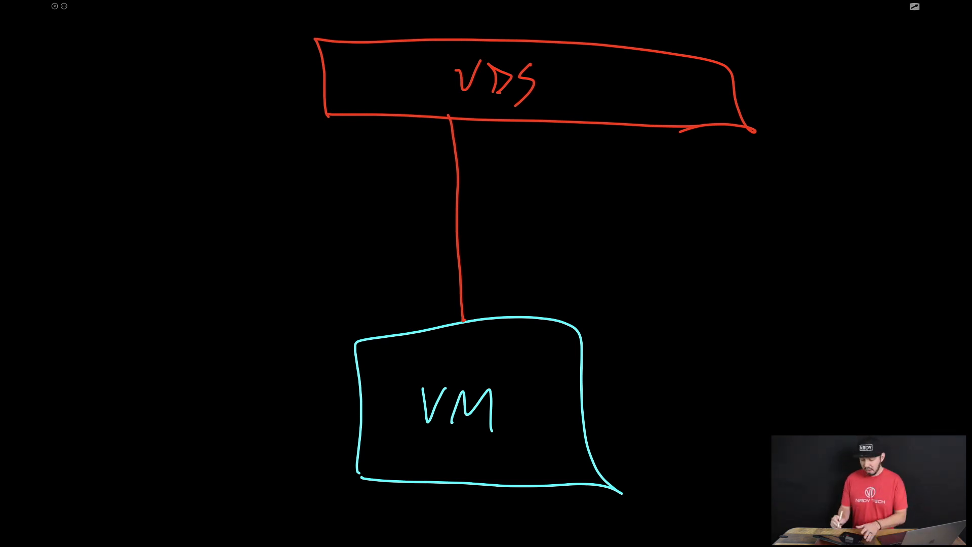
{"action": "left_click_drag", "start_coordinate": [462, 276], "coordinate": [632, 270]}
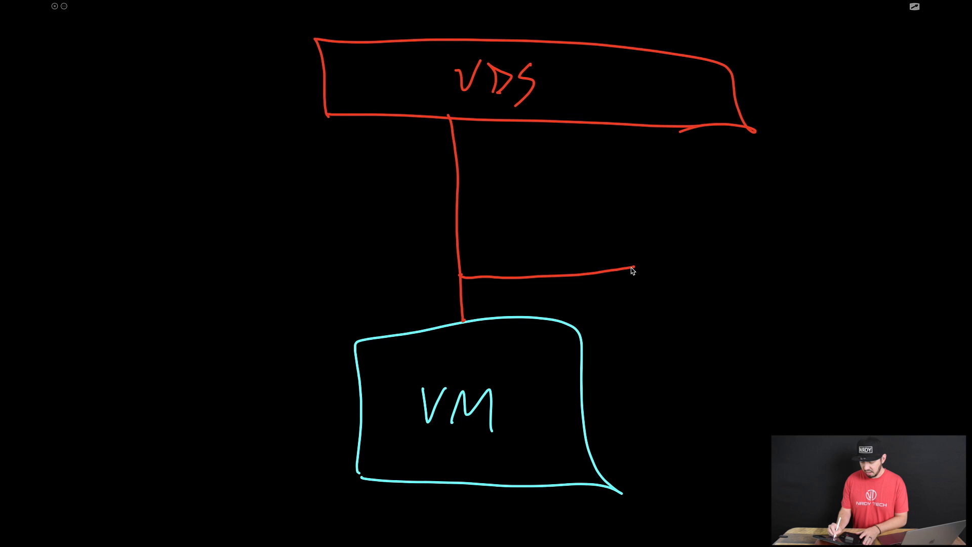
{"action": "left_click_drag", "start_coordinate": [626, 248], "coordinate": [682, 297]}
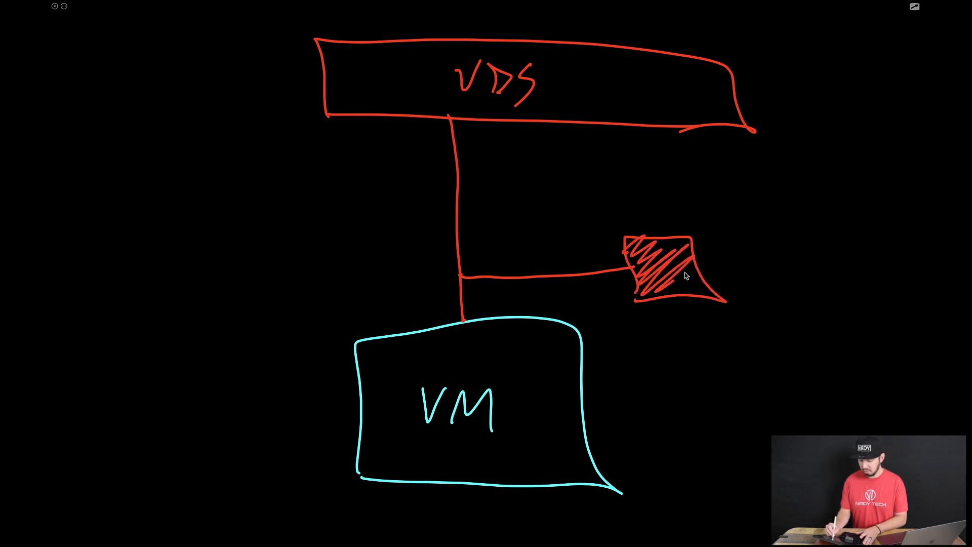
{"action": "type", "text": "Dr"}
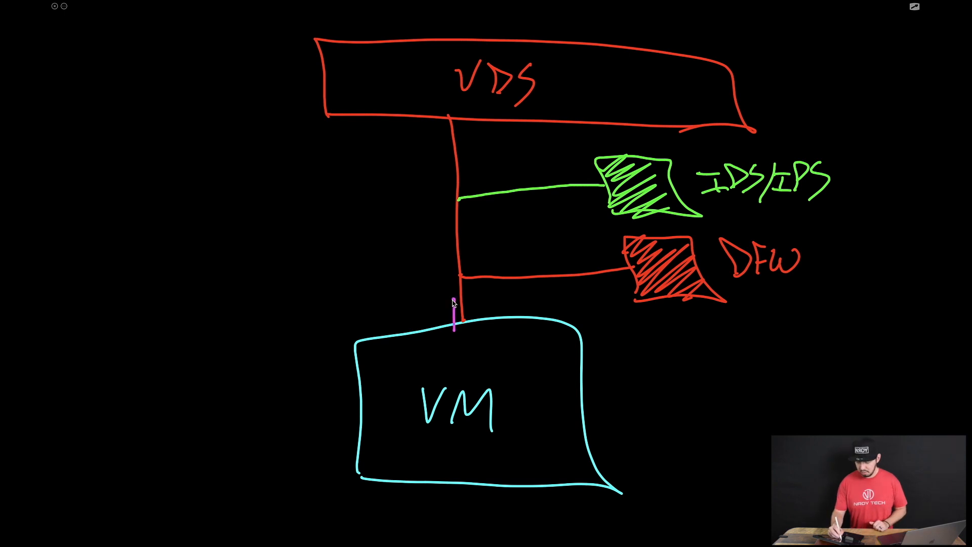
- Draw the magenta traffic arrow rising from the VM
{"action": "left_click_drag", "start_coordinate": [449, 313], "coordinate": [456, 292]}
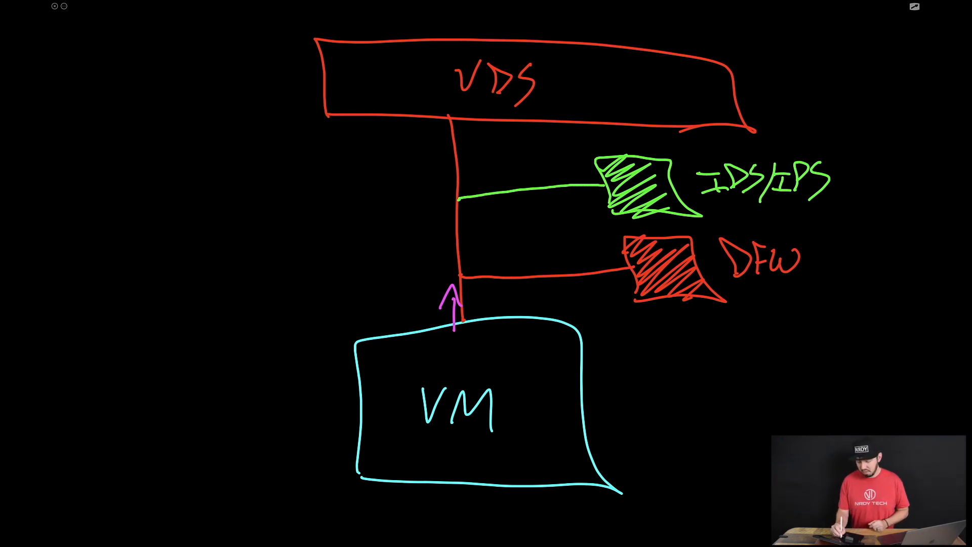
{"action": "left_click_drag", "start_coordinate": [456, 304], "coordinate": [604, 273]}
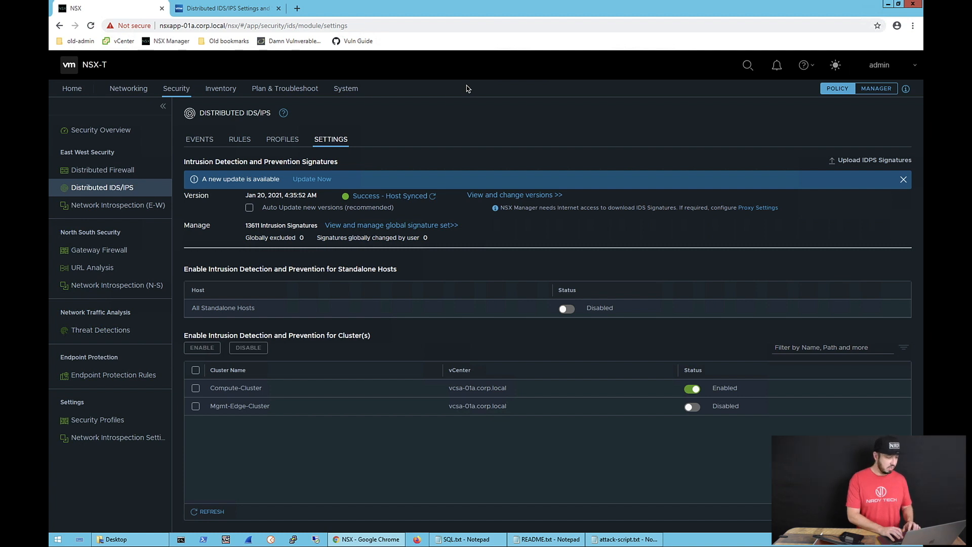
- Go to NSX Home, then show the Security Overview intrusion summary
{"action": "left_click", "coordinate": [71, 88]}
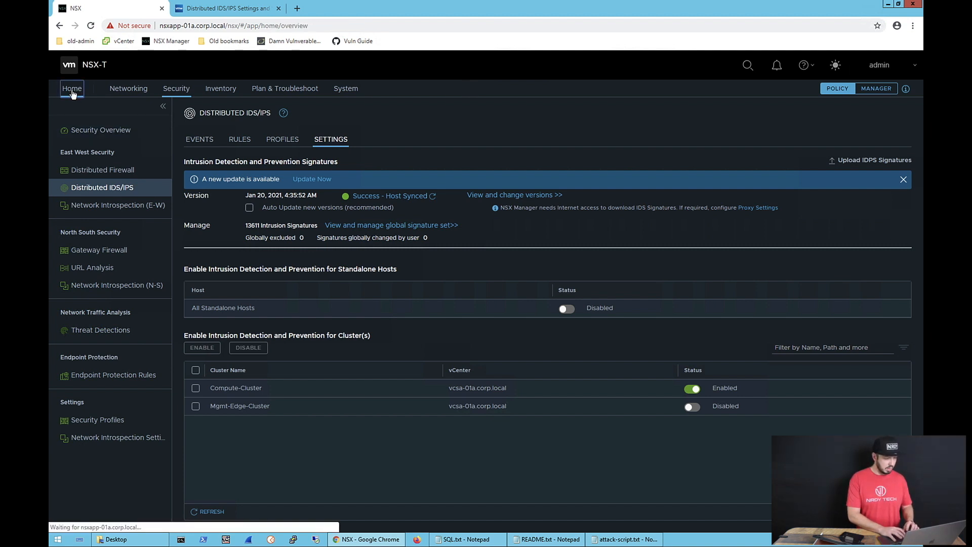
{"action": "left_click", "coordinate": [72, 88]}
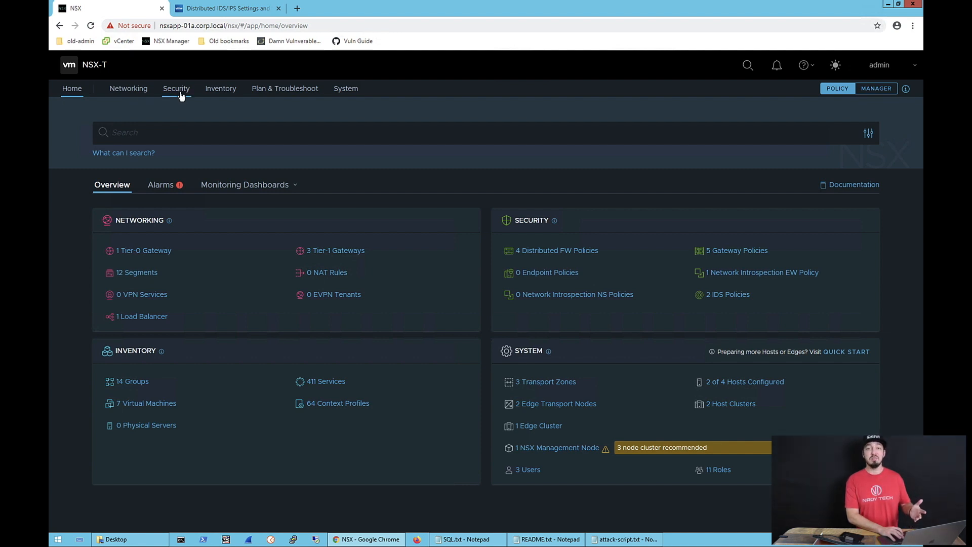
{"action": "left_click", "coordinate": [176, 88]}
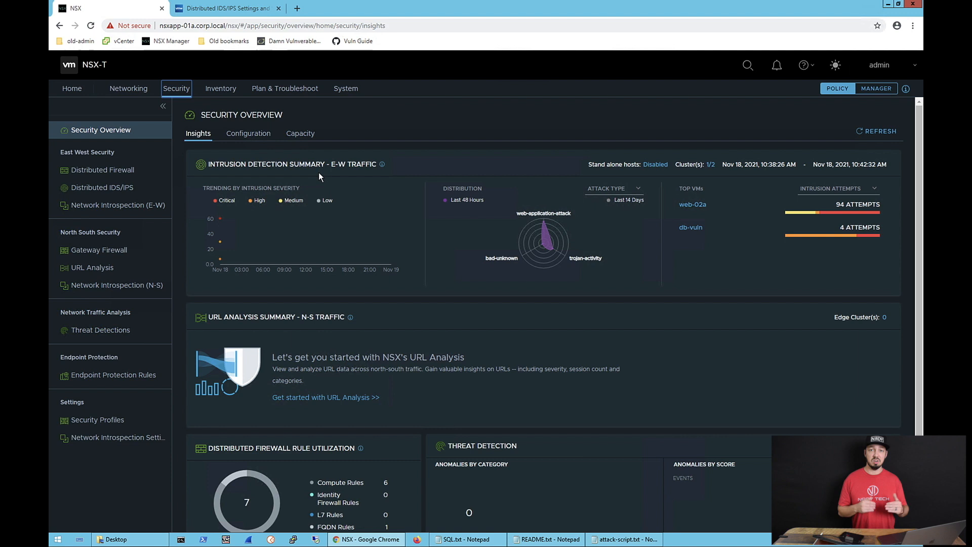
{"action": "mouse_move", "coordinate": [316, 182]}
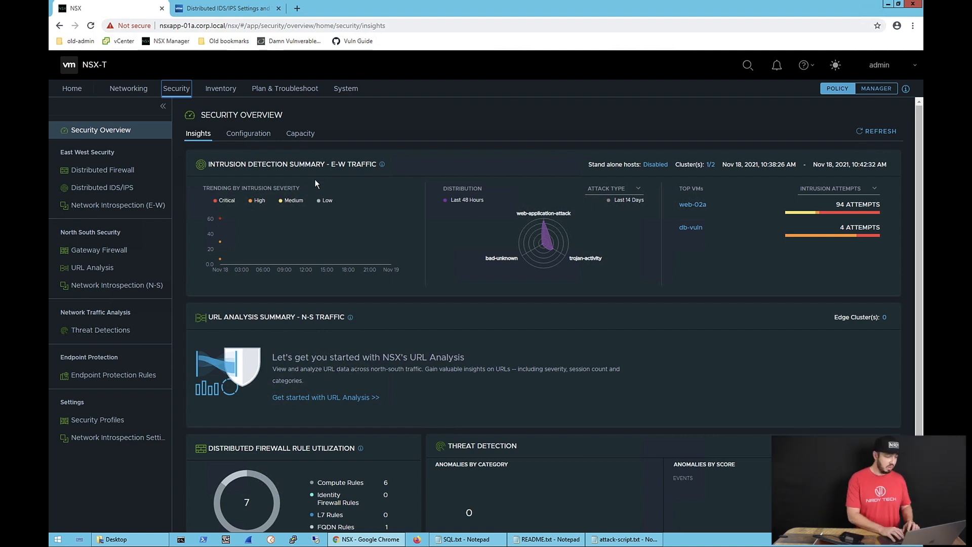
{"action": "mouse_move", "coordinate": [233, 242]}
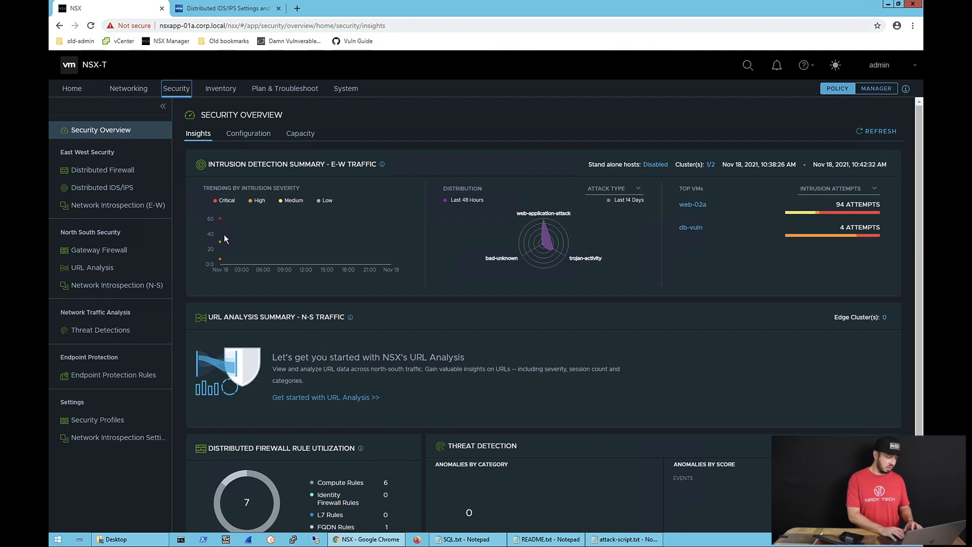
{"action": "mouse_move", "coordinate": [226, 254]}
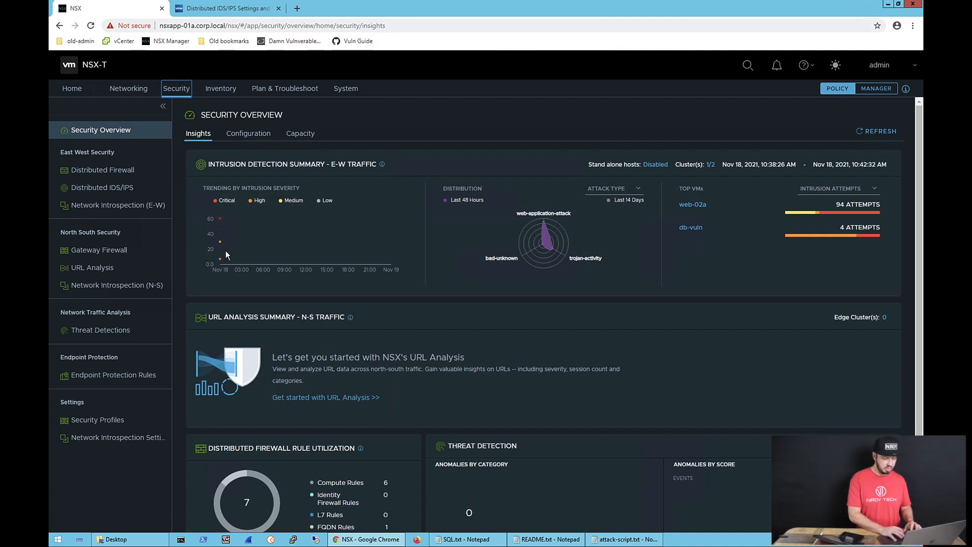
{"action": "mouse_move", "coordinate": [276, 235]}
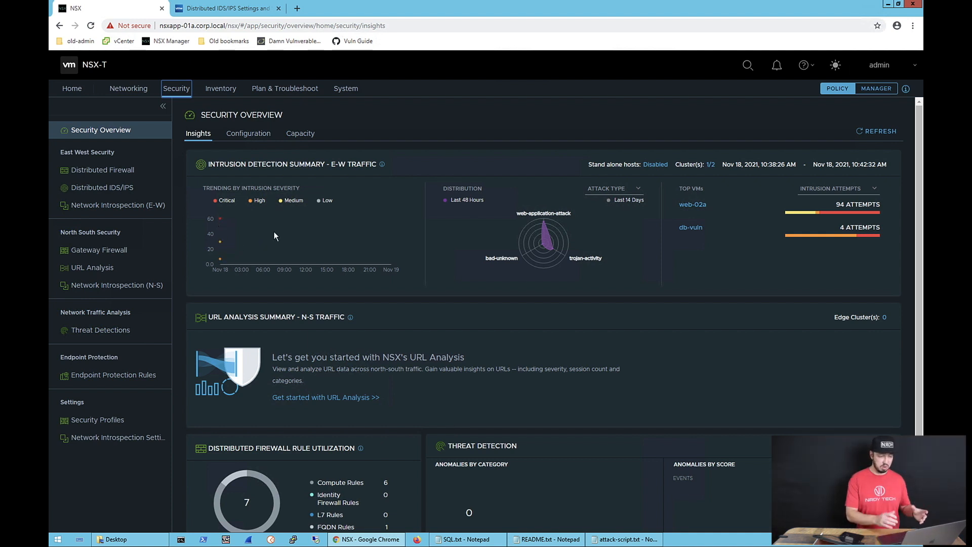
{"action": "mouse_move", "coordinate": [593, 229]}
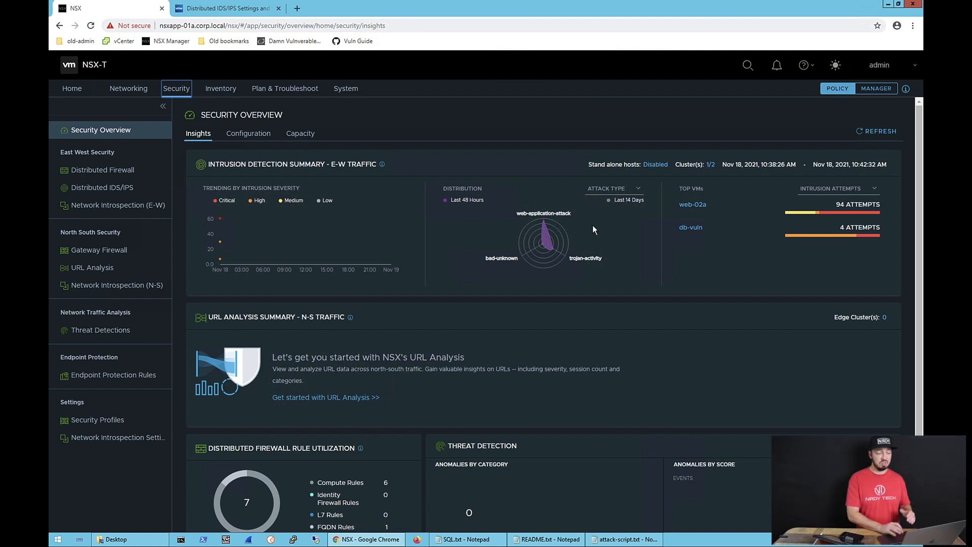
{"action": "left_click", "coordinate": [777, 64]}
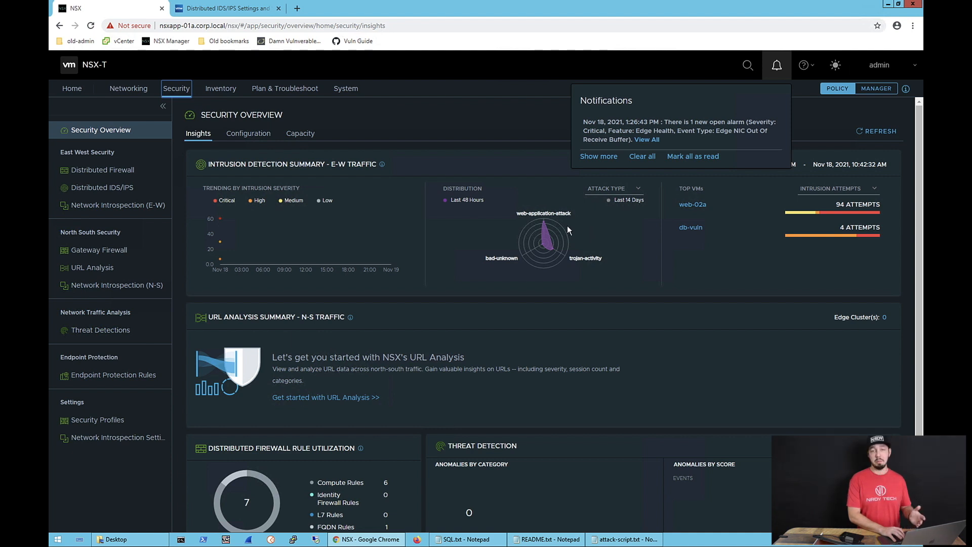
{"action": "left_click", "coordinate": [776, 64]}
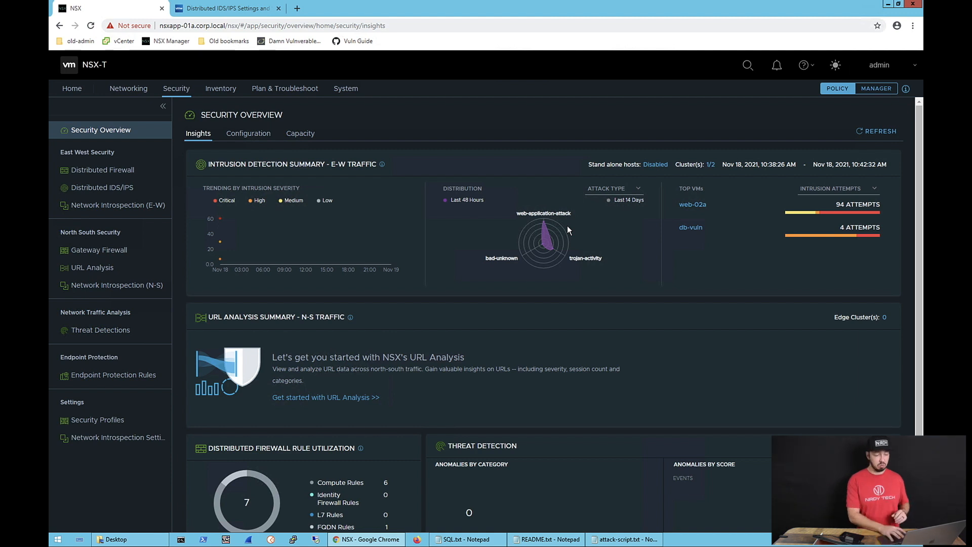
{"action": "mouse_move", "coordinate": [686, 221]}
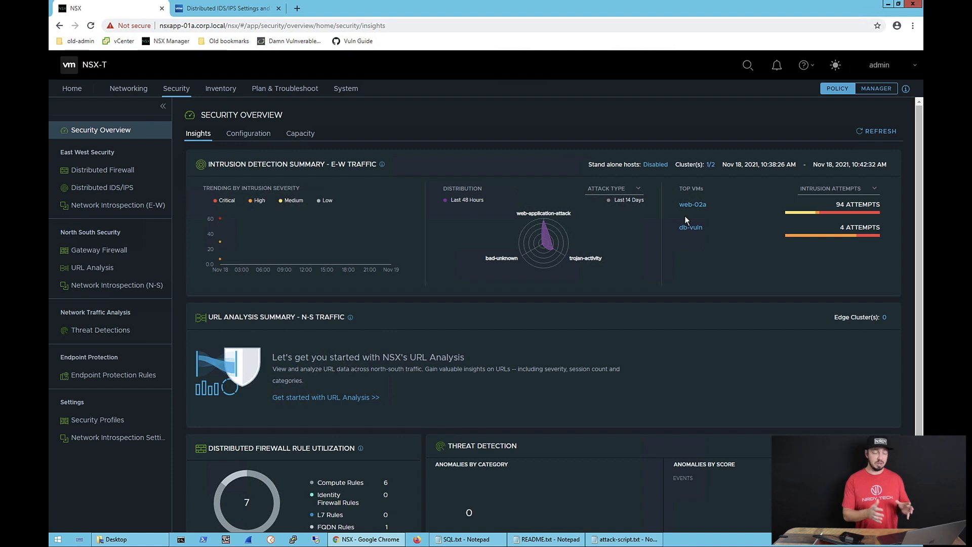
{"action": "mouse_move", "coordinate": [154, 214]}
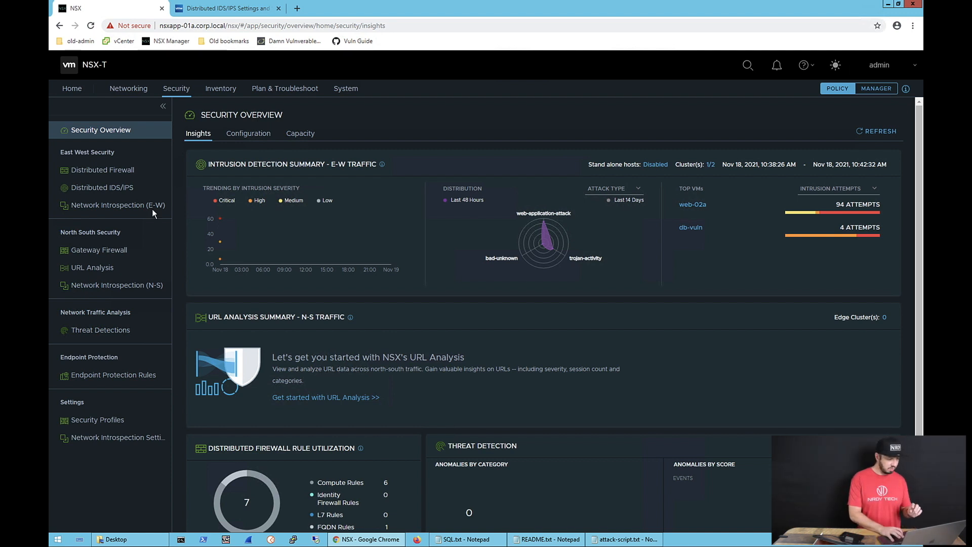
{"action": "mouse_move", "coordinate": [116, 204]}
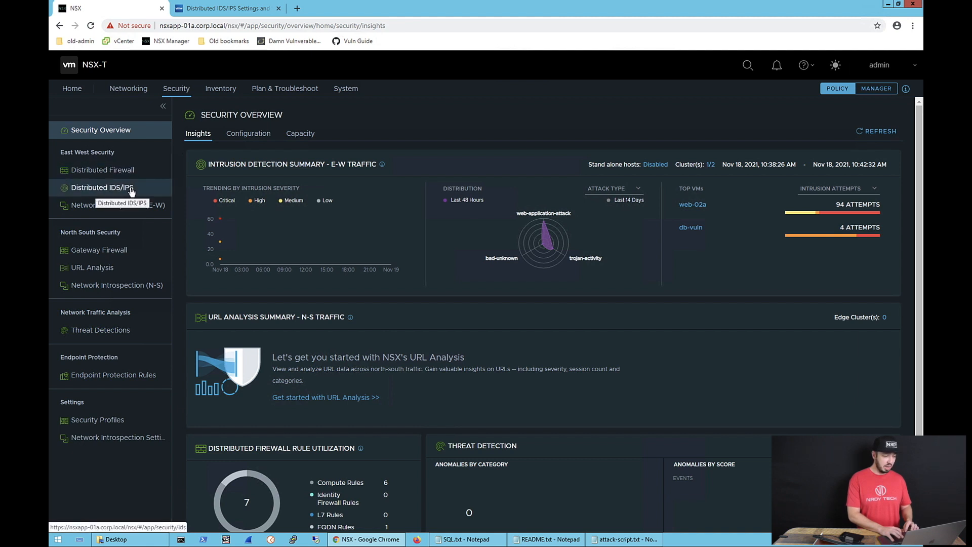
- Show the Distributed IDS/IPS Events page and dismiss the notifications panel
{"action": "left_click", "coordinate": [102, 187]}
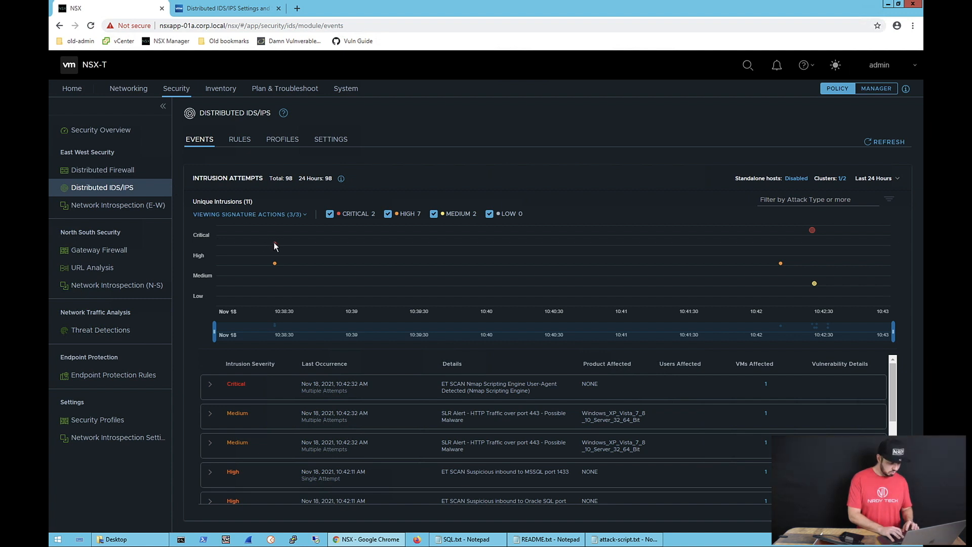
{"action": "mouse_move", "coordinate": [275, 243]}
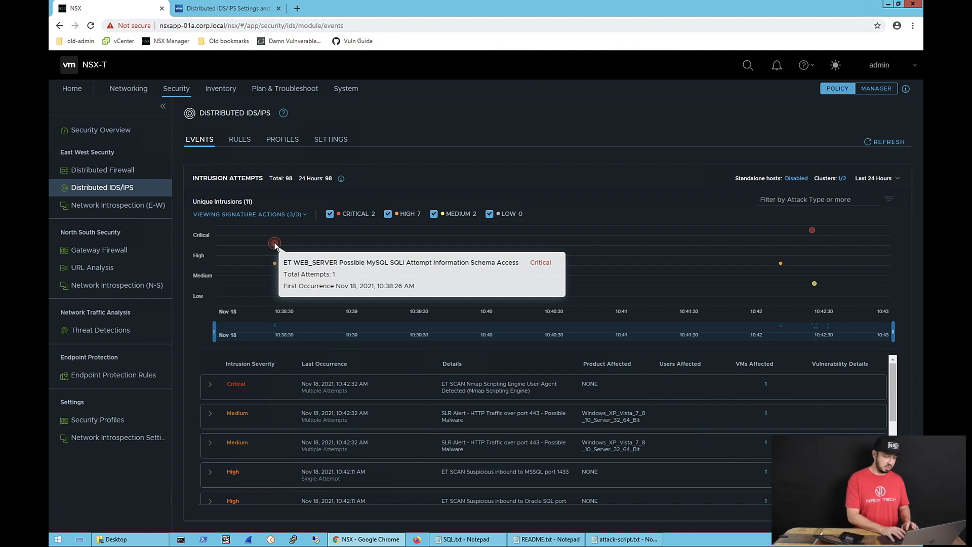
{"action": "left_click", "coordinate": [776, 64]}
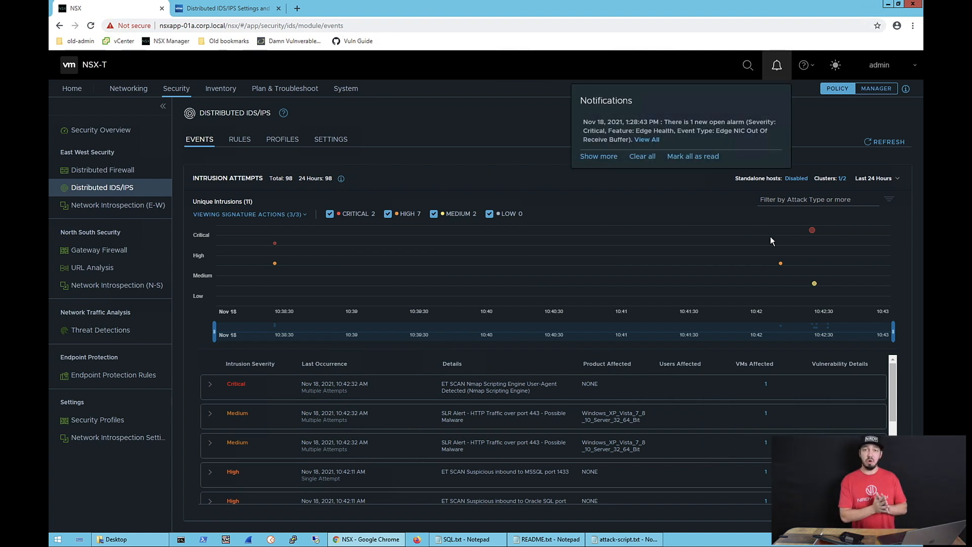
{"action": "left_click", "coordinate": [776, 64]}
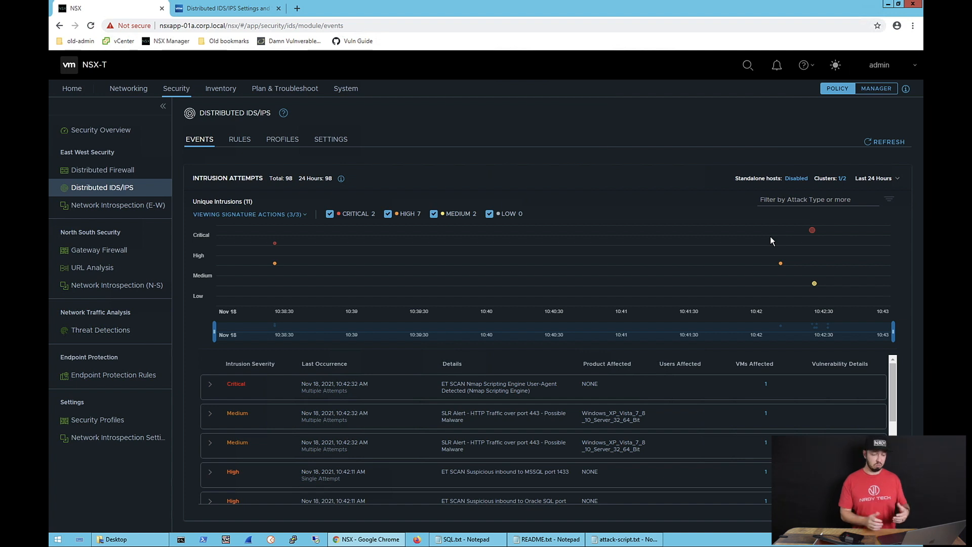
{"action": "mouse_move", "coordinate": [287, 246]}
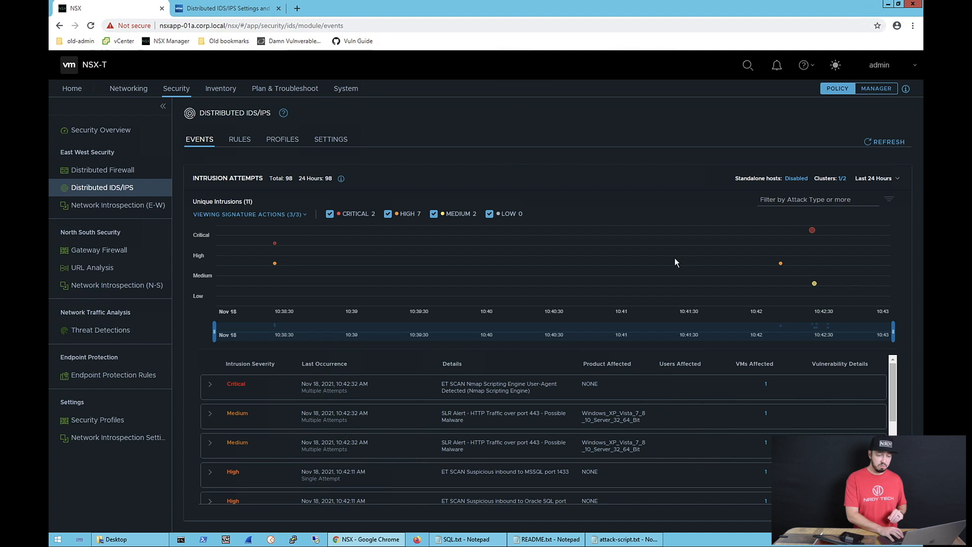
{"action": "mouse_move", "coordinate": [812, 230]}
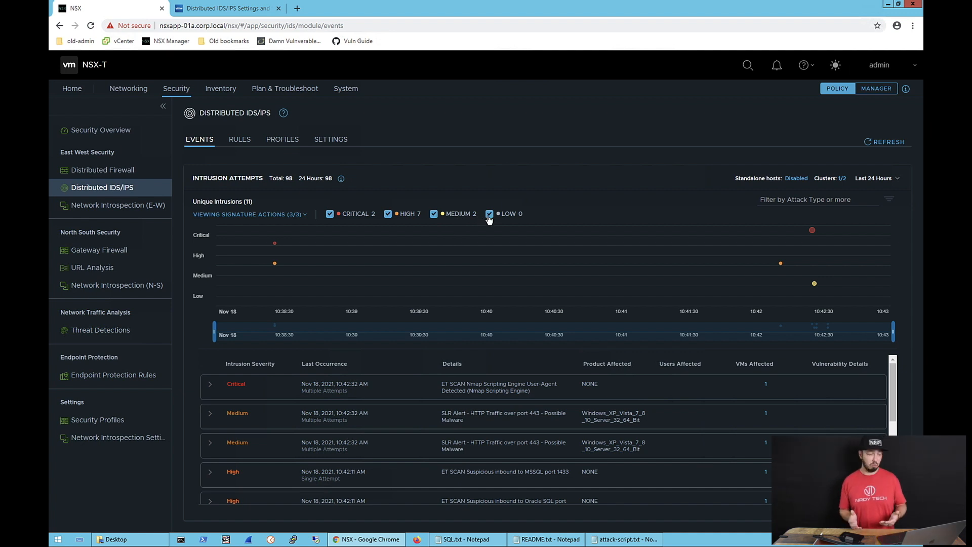
- Filter intrusion events to Critical, check time-range choices, and return to IDS/IPS Settings
{"action": "left_click", "coordinate": [489, 213]}
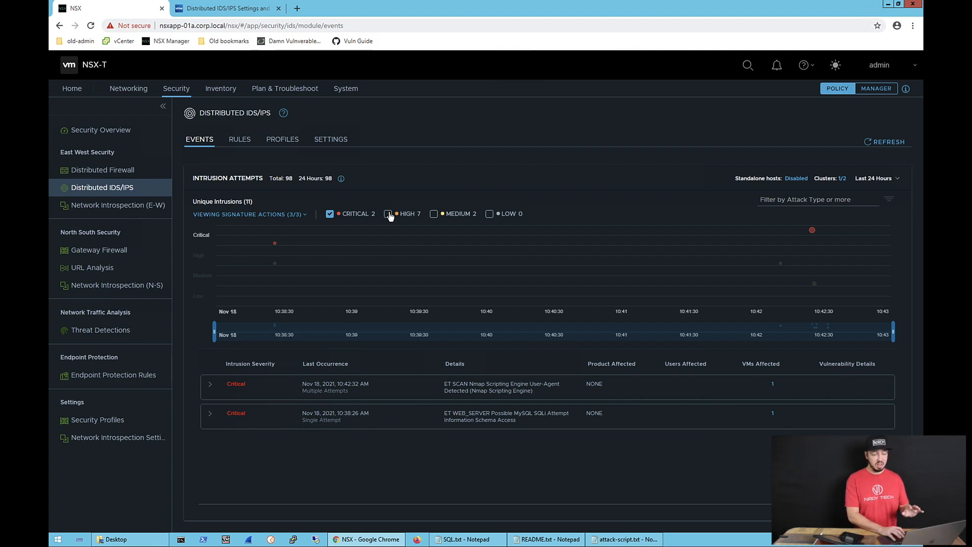
{"action": "left_click", "coordinate": [876, 177]}
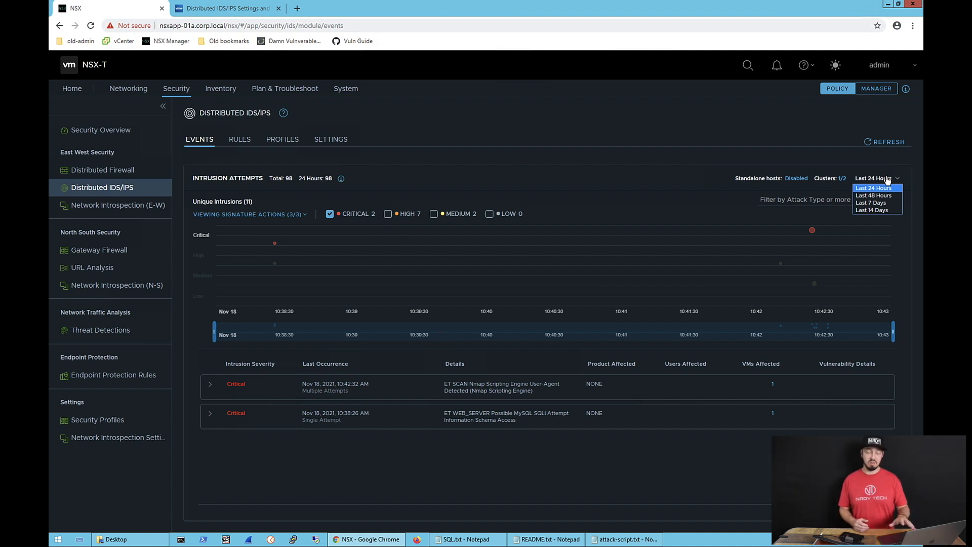
{"action": "mouse_move", "coordinate": [427, 179]}
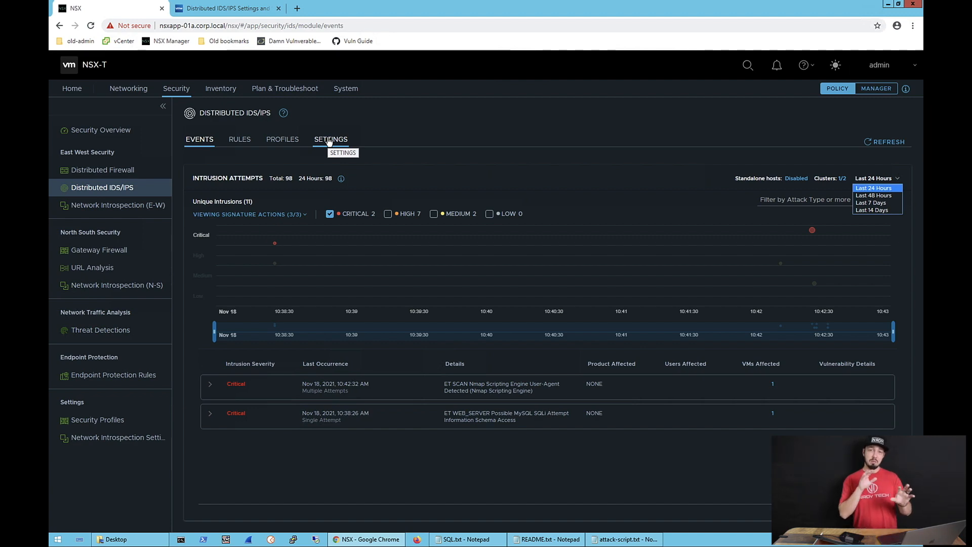
{"action": "left_click", "coordinate": [331, 138]}
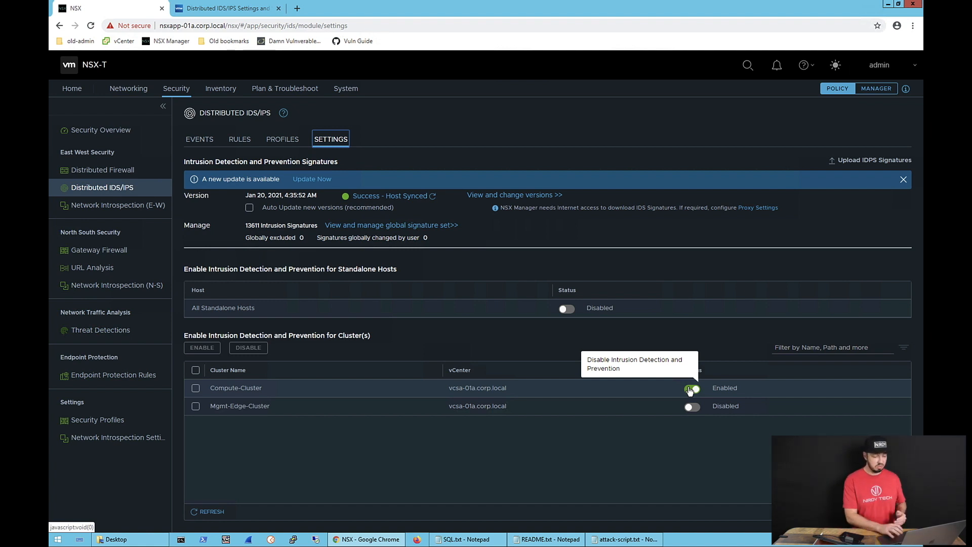
- Review the Jan 20, 2021 signature version and per-cluster detection toggles
{"action": "left_click", "coordinate": [776, 65]}
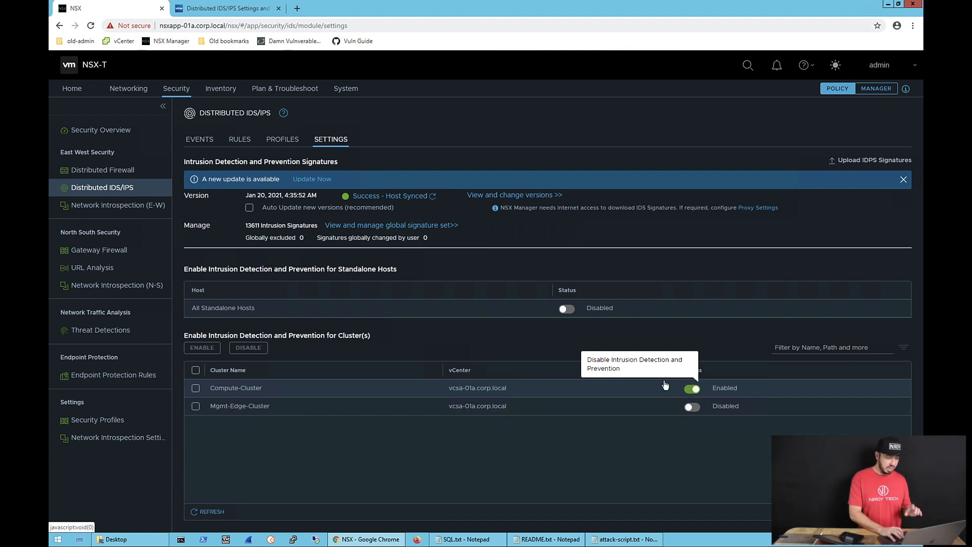
{"action": "mouse_move", "coordinate": [633, 369]}
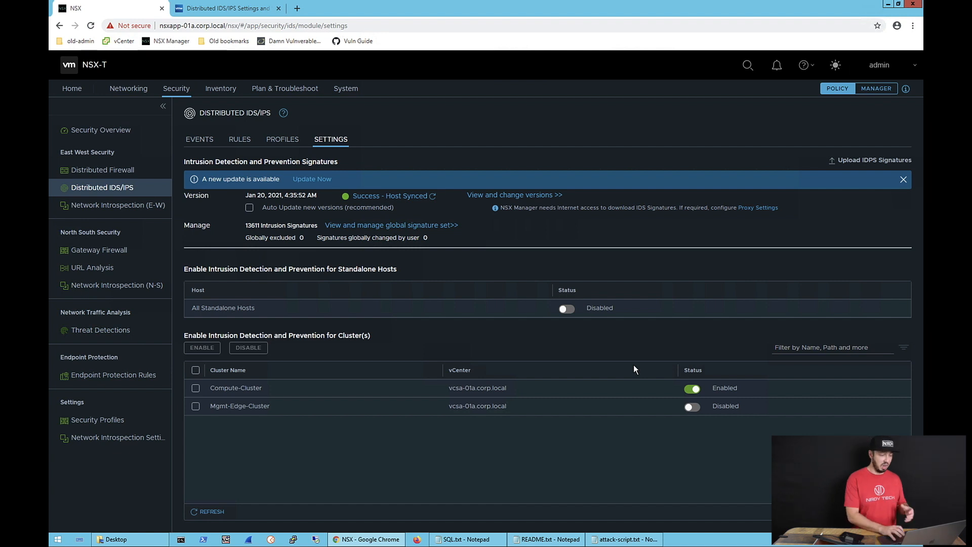
{"action": "mouse_move", "coordinate": [216, 187]}
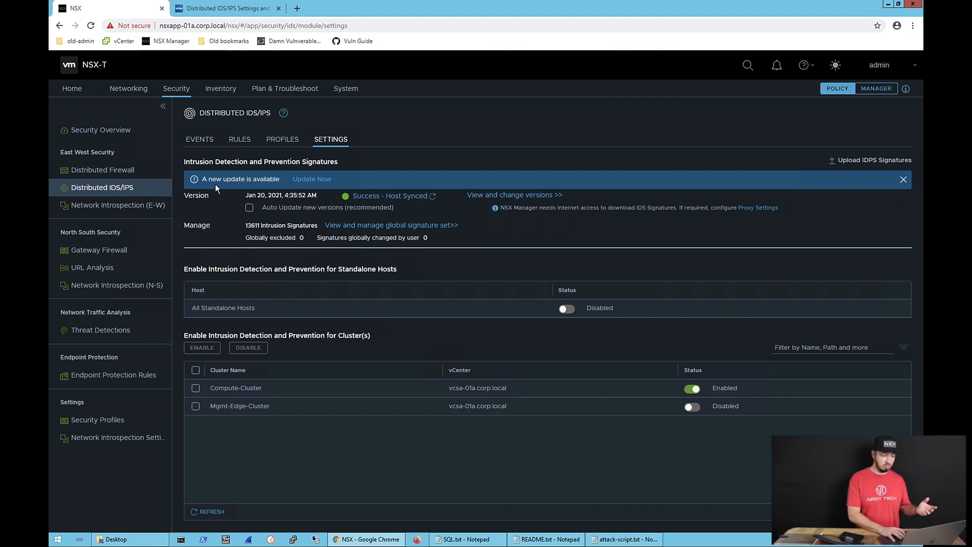
{"action": "mouse_move", "coordinate": [312, 179]}
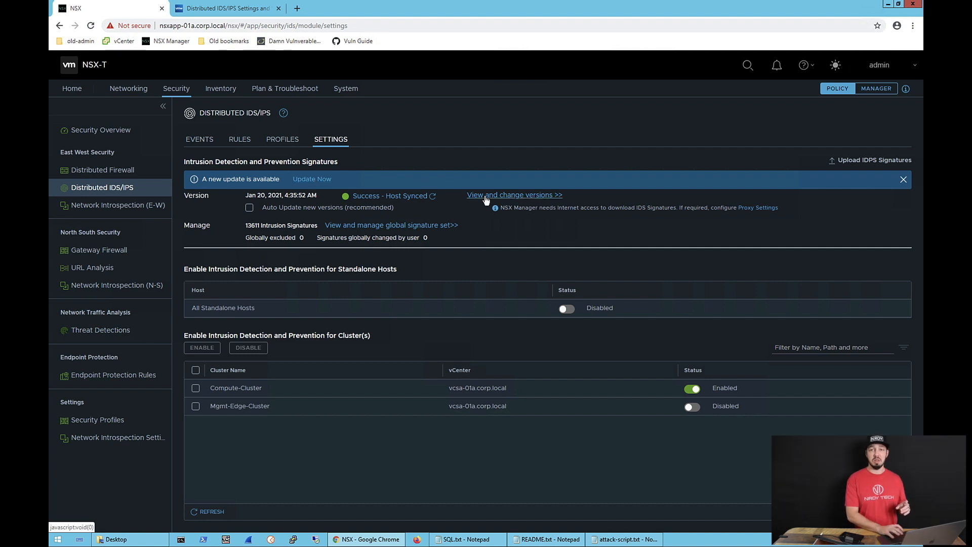
{"action": "left_click", "coordinate": [514, 194]}
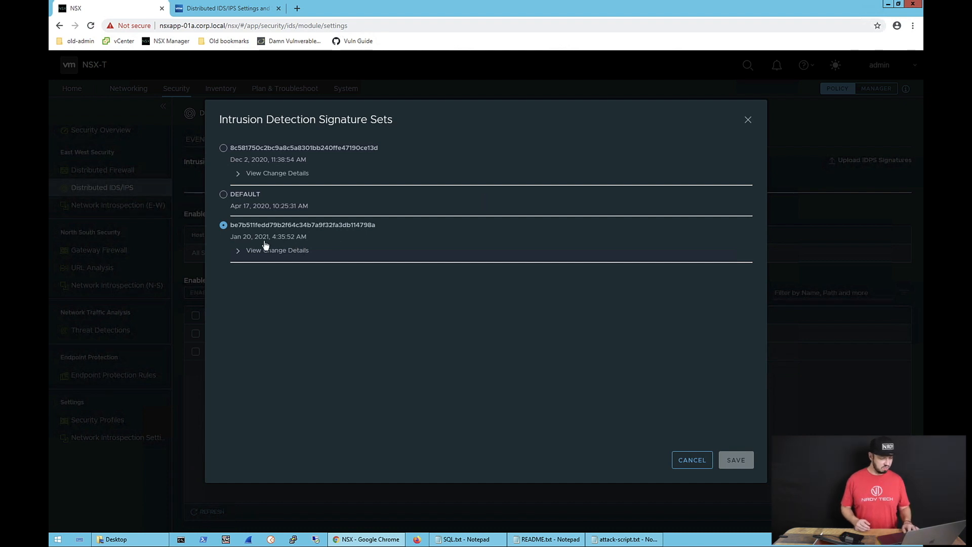
{"action": "mouse_move", "coordinate": [247, 250]}
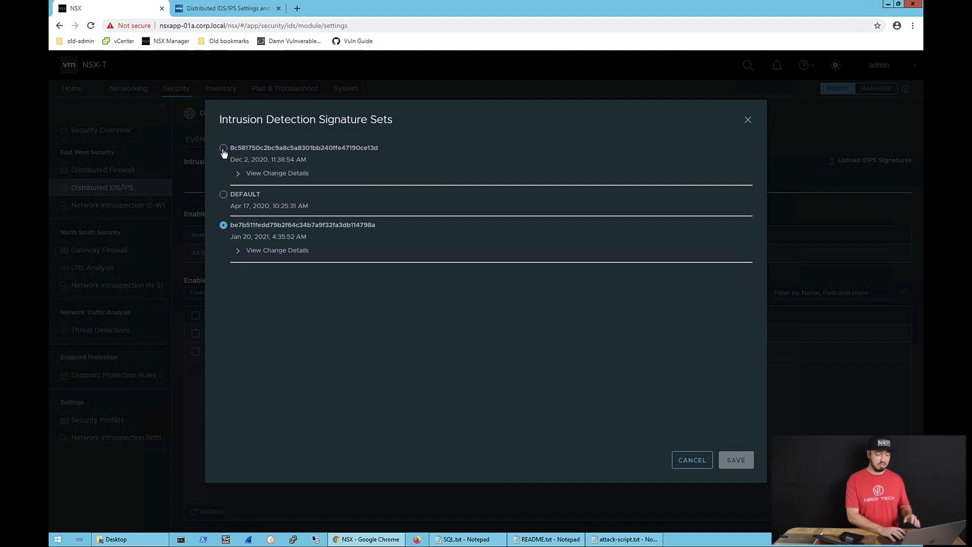
{"action": "left_click", "coordinate": [224, 151]}
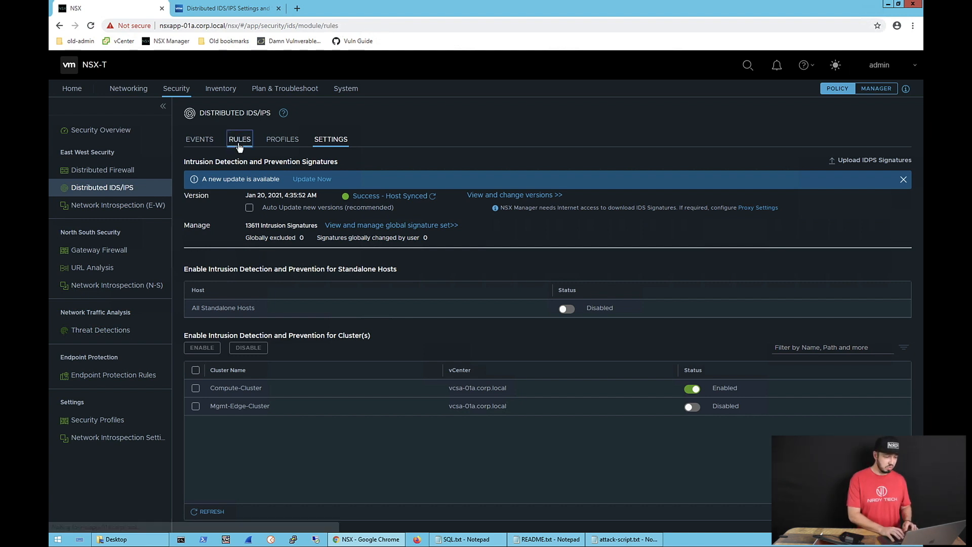
- Expand the All-IDS rule, check its Mode dropdown, then view the profiles list
{"action": "left_click", "coordinate": [239, 139]}
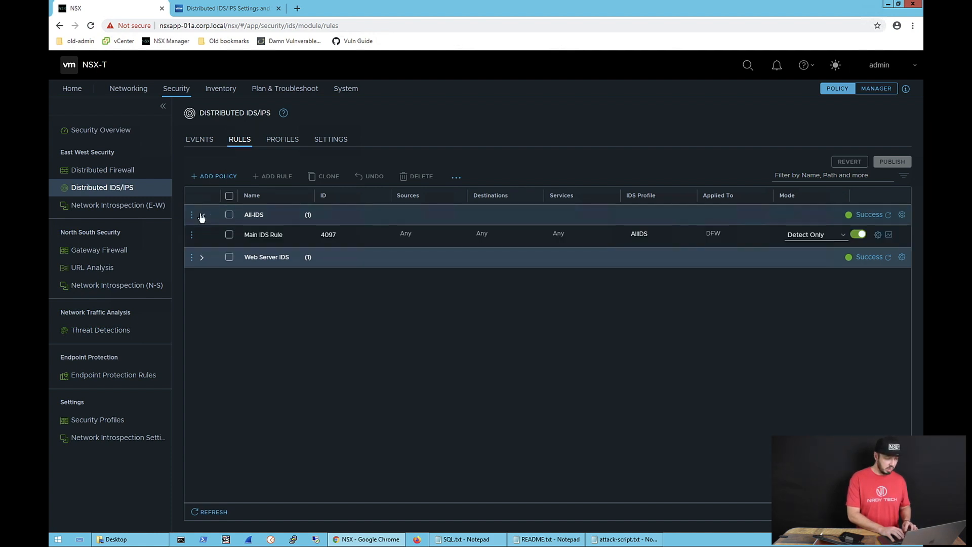
{"action": "left_click", "coordinate": [202, 215]}
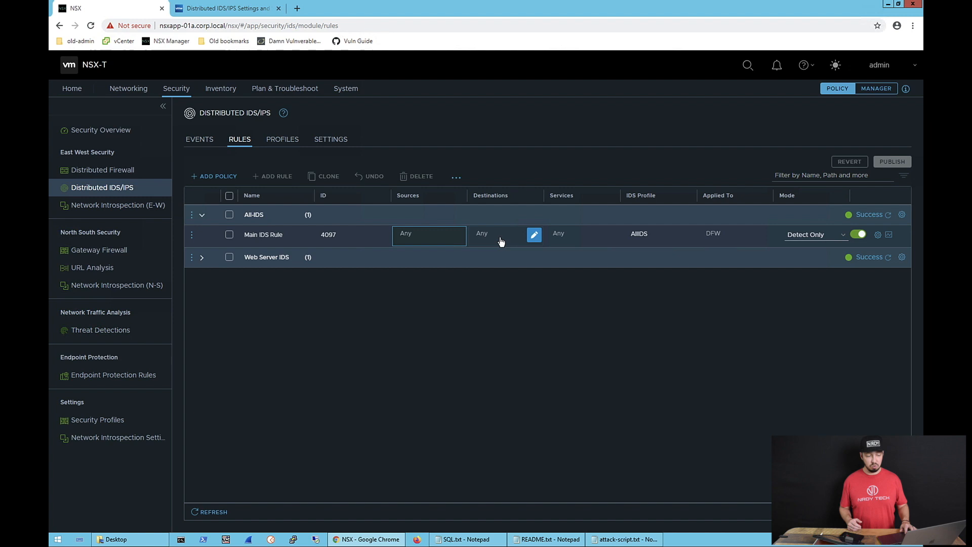
{"action": "left_click", "coordinate": [503, 234]}
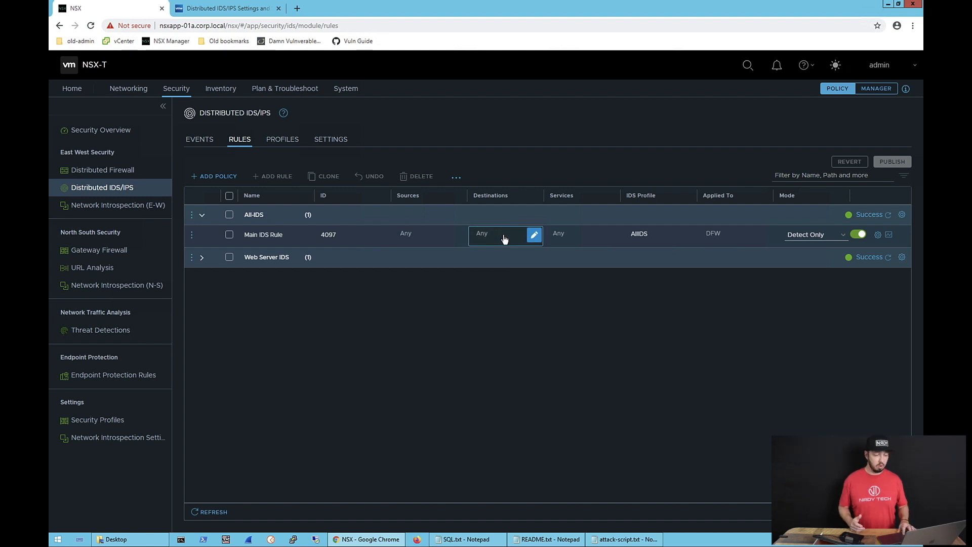
{"action": "mouse_move", "coordinate": [582, 234]}
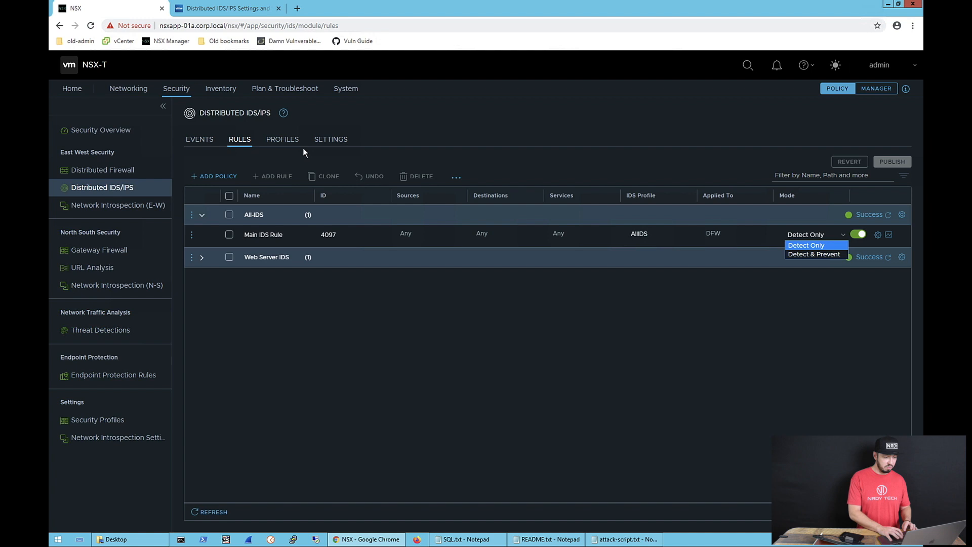
{"action": "left_click", "coordinate": [283, 138]}
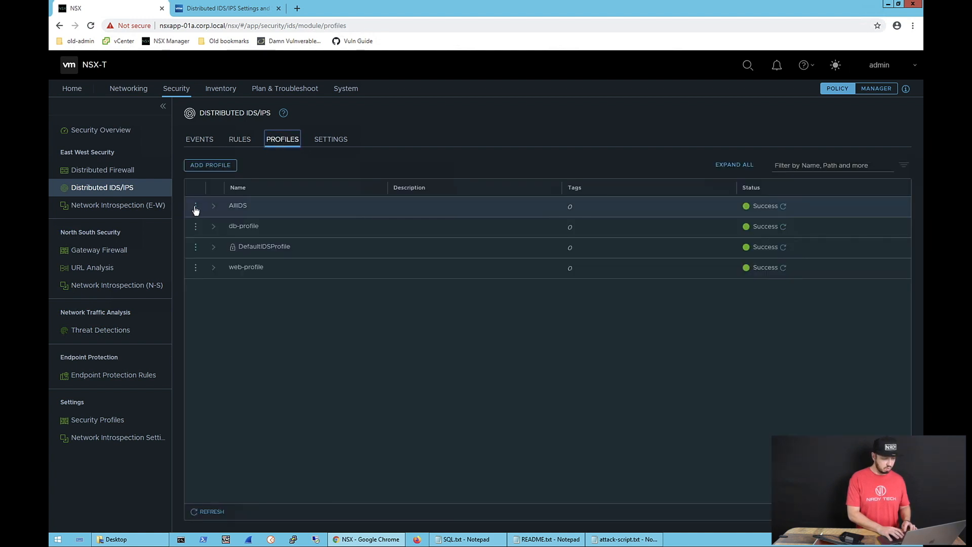
- Toggle High and Medium severities on the AllIDS profile, then go back to Rules
{"action": "left_click", "coordinate": [213, 205]}
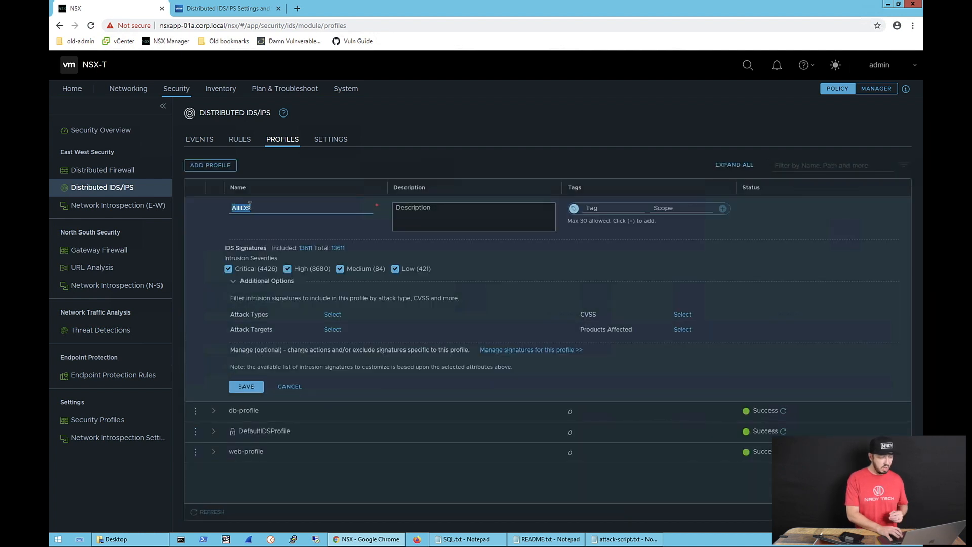
{"action": "mouse_move", "coordinate": [279, 254]}
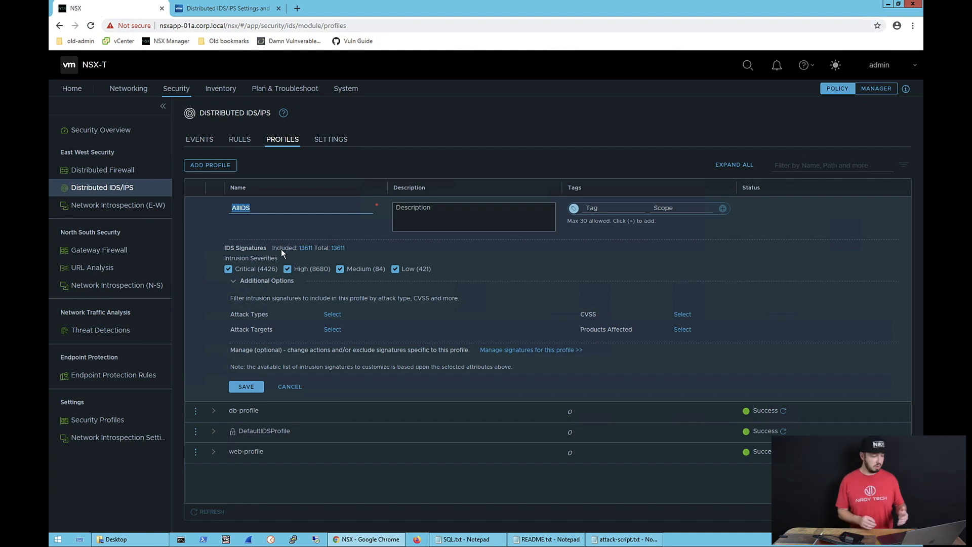
{"action": "mouse_move", "coordinate": [325, 256]}
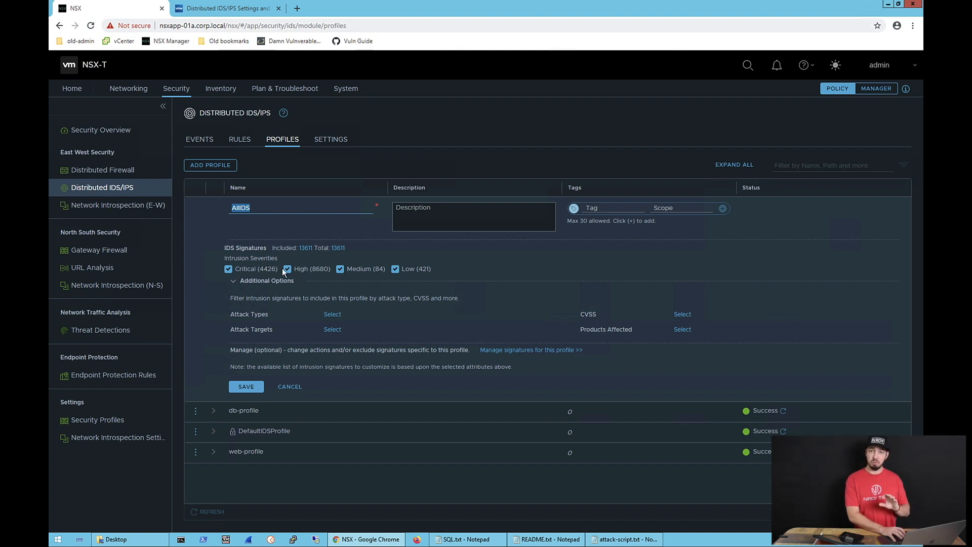
{"action": "left_click", "coordinate": [776, 64]}
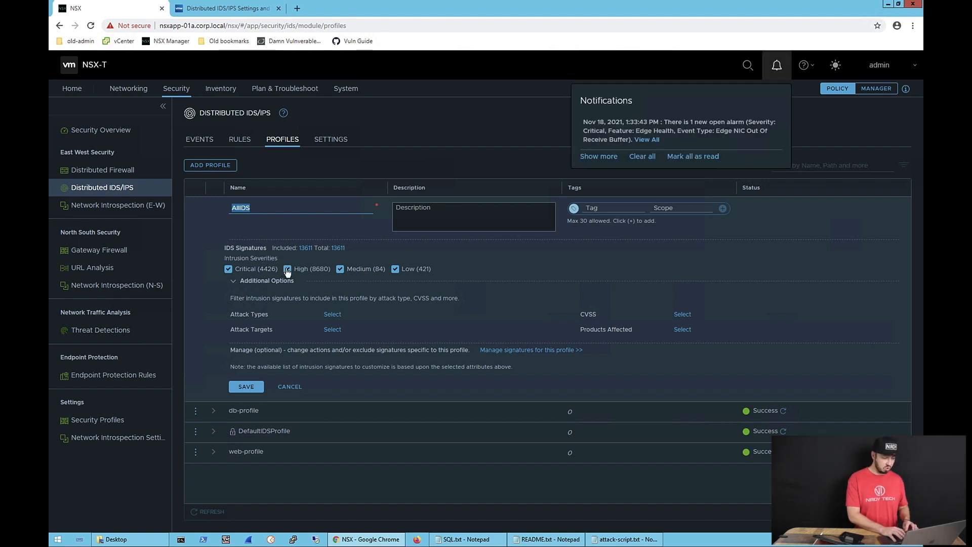
{"action": "left_click", "coordinate": [287, 268]}
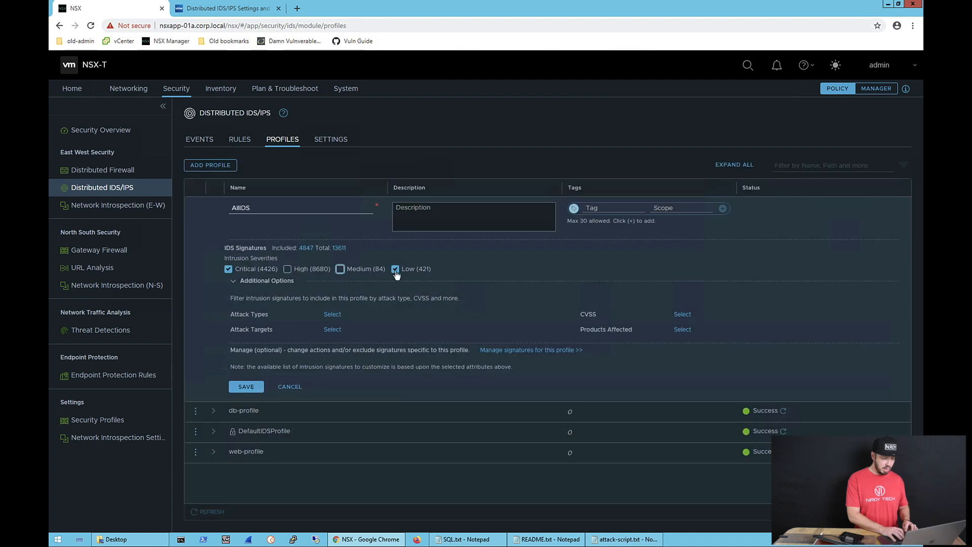
{"action": "left_click", "coordinate": [395, 268]}
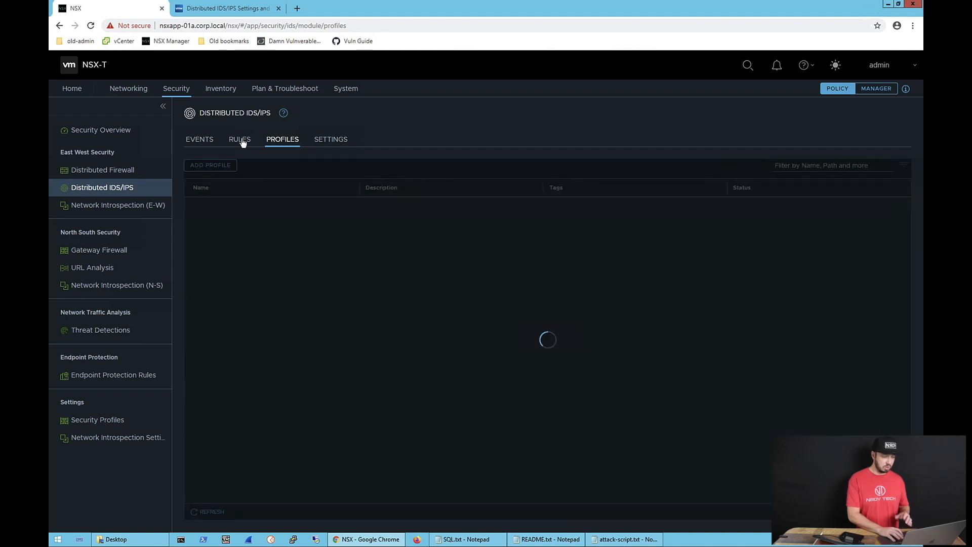
{"action": "left_click", "coordinate": [240, 139]}
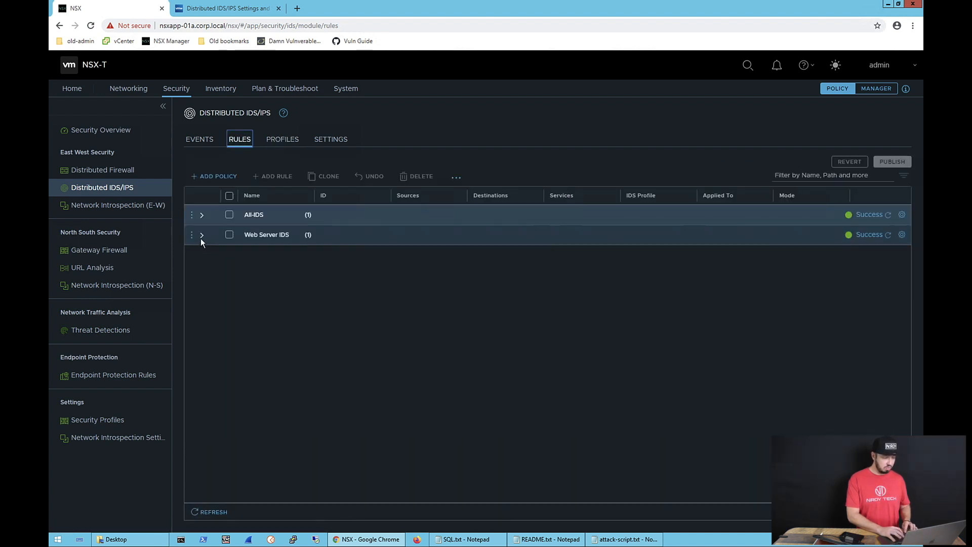
- Expand the Web Server IDS rule and inspect its web destination group, then view Profiles
{"action": "left_click", "coordinate": [202, 234]}
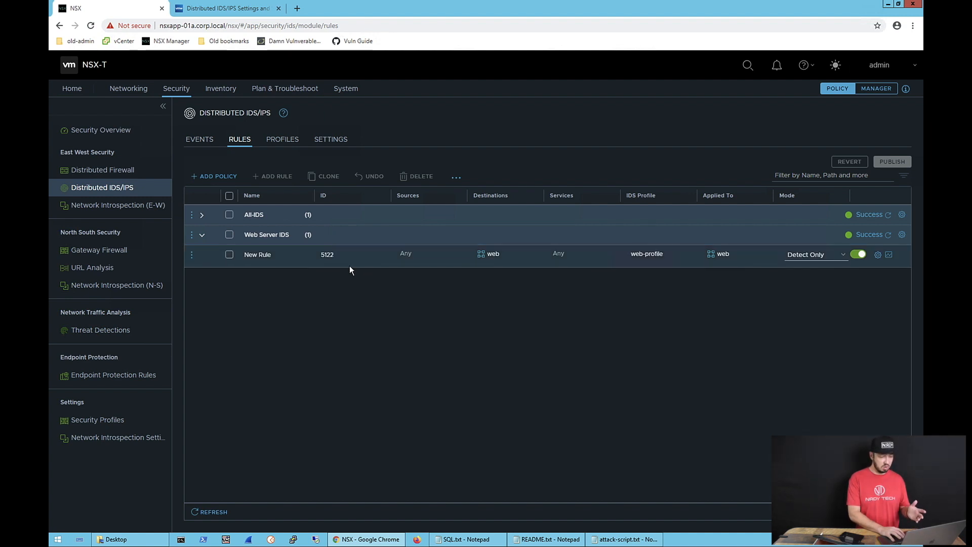
{"action": "left_click", "coordinate": [406, 254]}
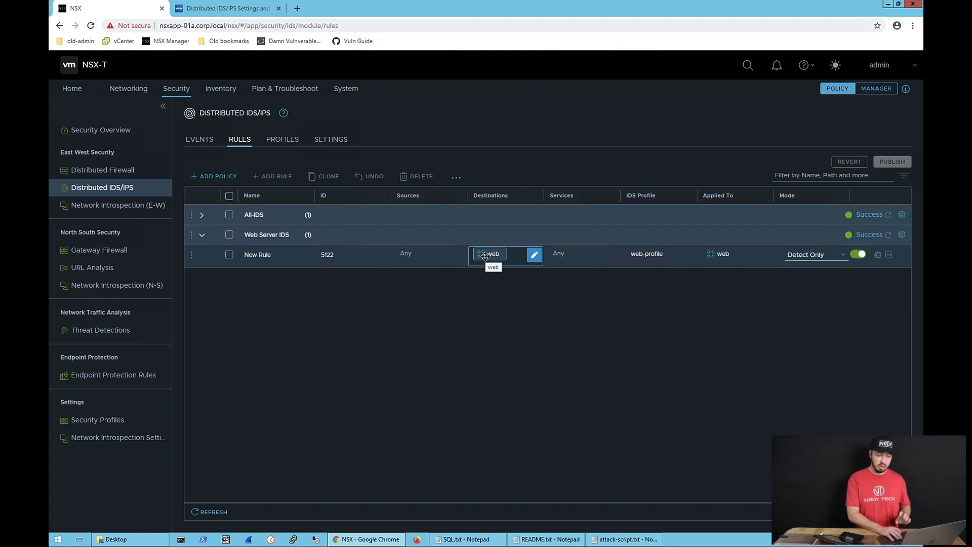
{"action": "left_click", "coordinate": [582, 254]}
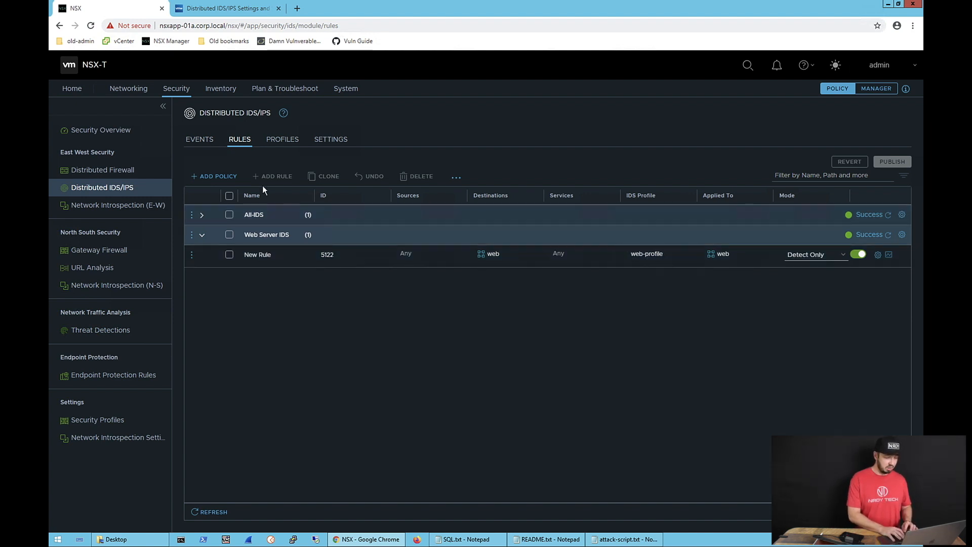
{"action": "left_click", "coordinate": [282, 139]}
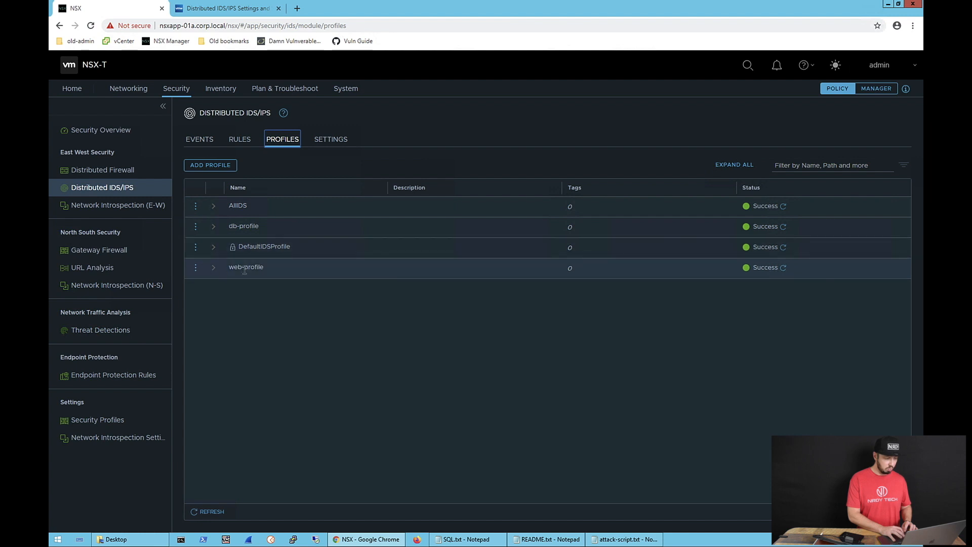
{"action": "left_click", "coordinate": [195, 268]}
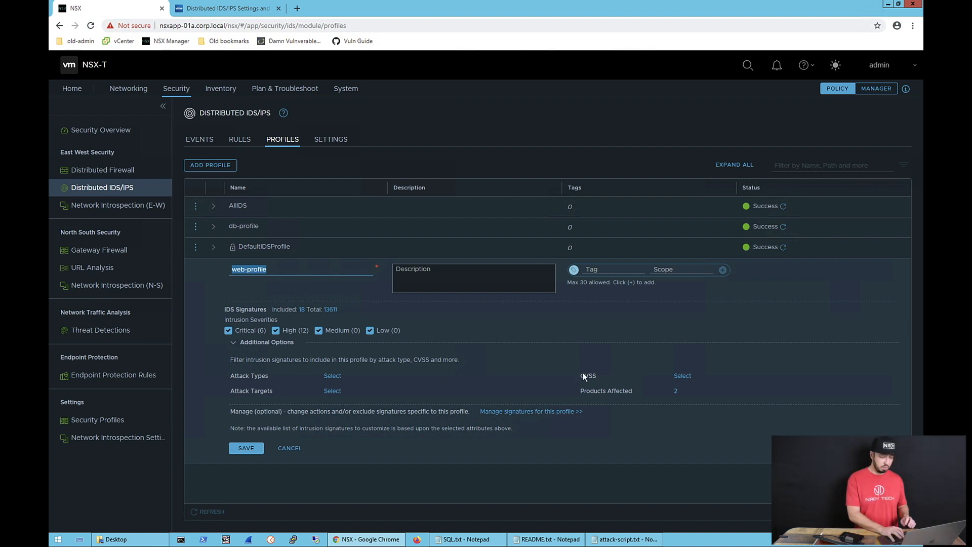
{"action": "mouse_move", "coordinate": [620, 394]}
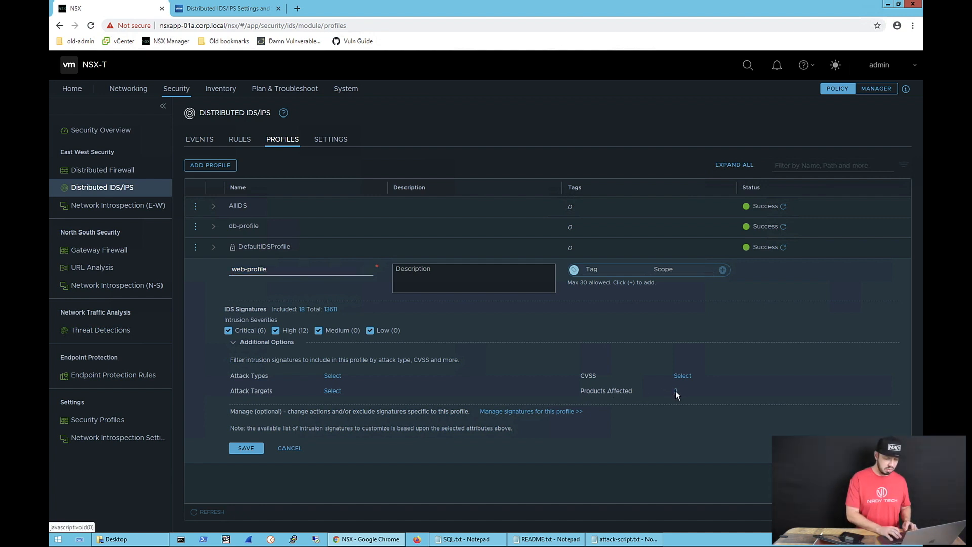
{"action": "left_click", "coordinate": [682, 375]}
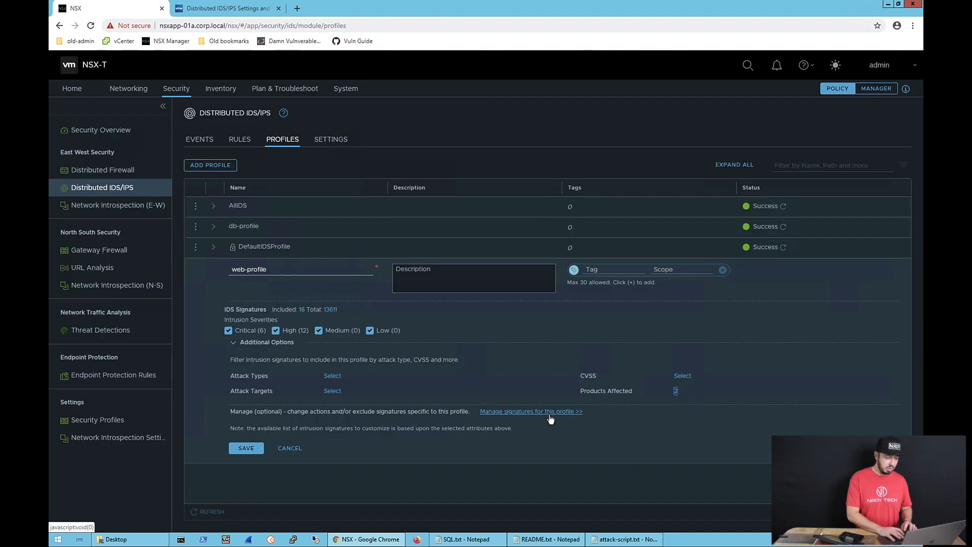
{"action": "mouse_move", "coordinate": [361, 324]}
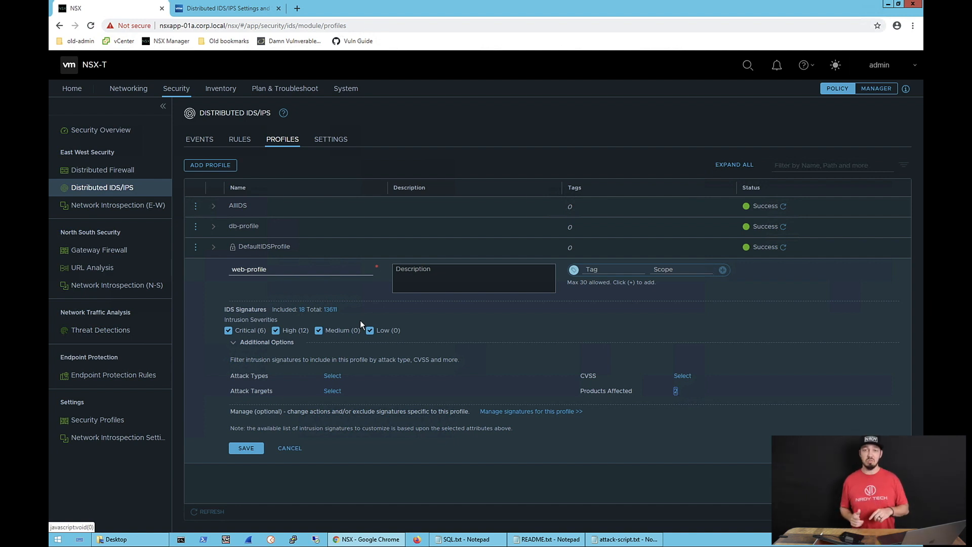
{"action": "left_click", "coordinate": [776, 65]}
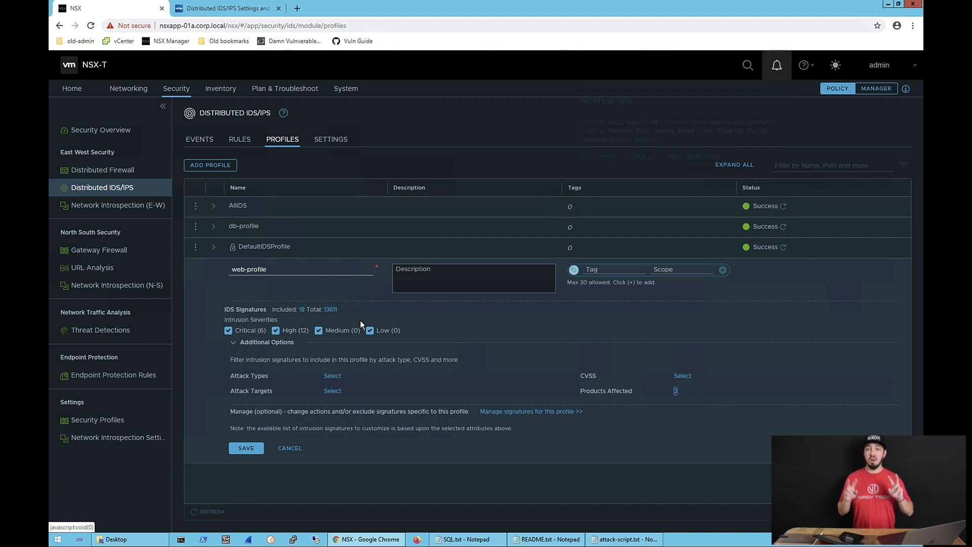
{"action": "left_click", "coordinate": [776, 64]}
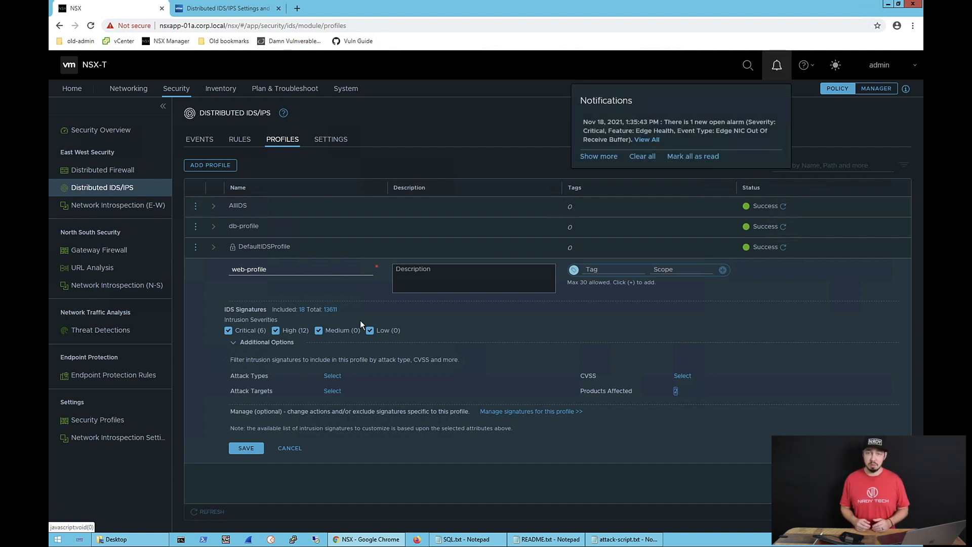
{"action": "left_click", "coordinate": [776, 65]}
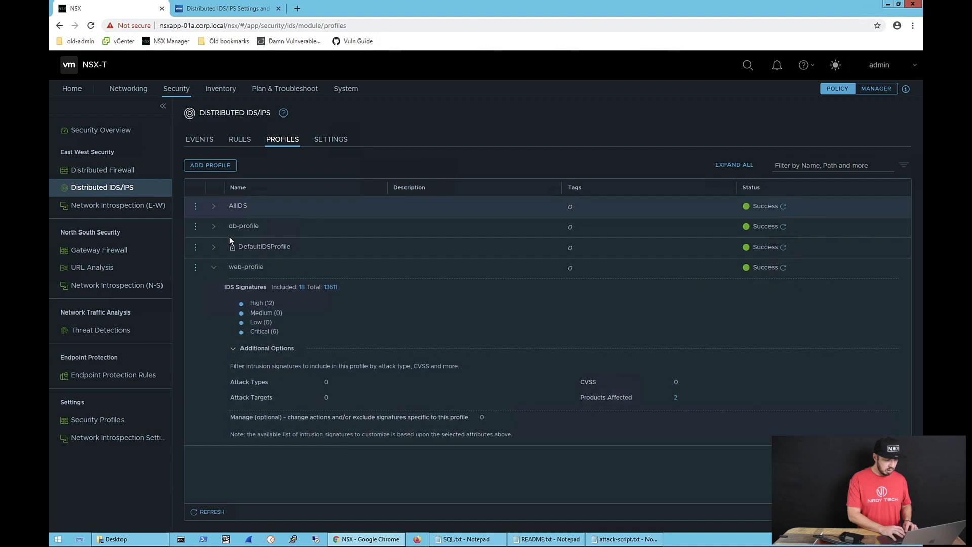
{"action": "left_click", "coordinate": [213, 267]}
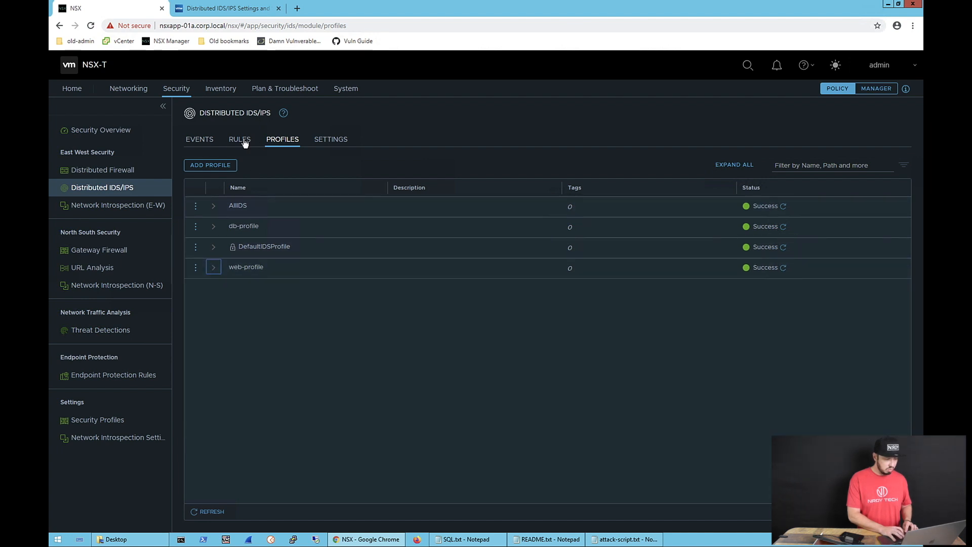
- Return to Rules and expand All-IDS to show Main IDS Rule in Detect Only
{"action": "left_click", "coordinate": [240, 138]}
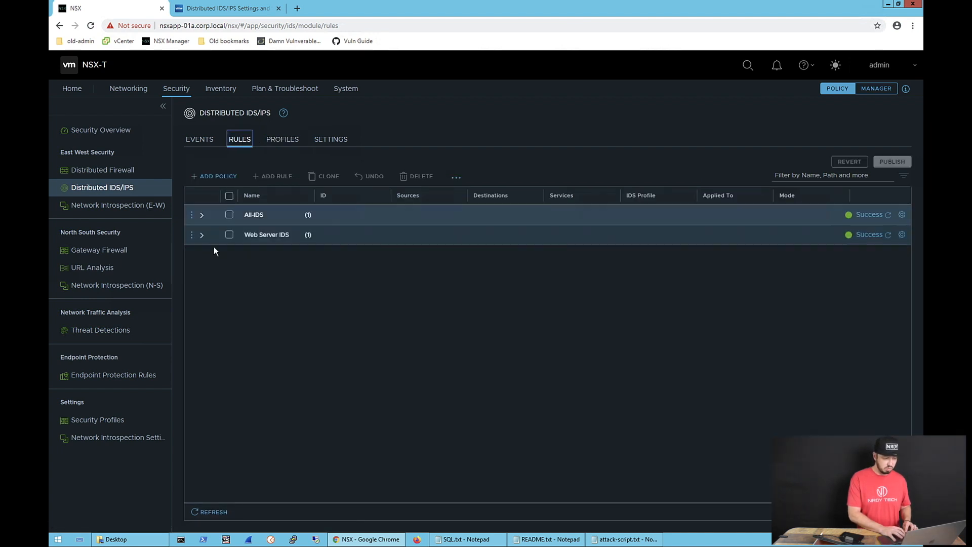
{"action": "left_click", "coordinate": [201, 234]}
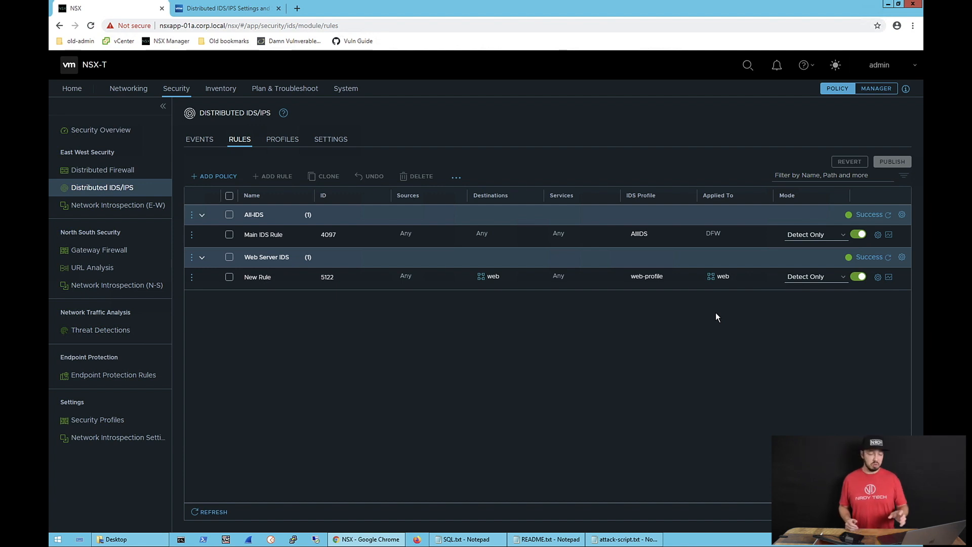
{"action": "mouse_move", "coordinate": [723, 288]}
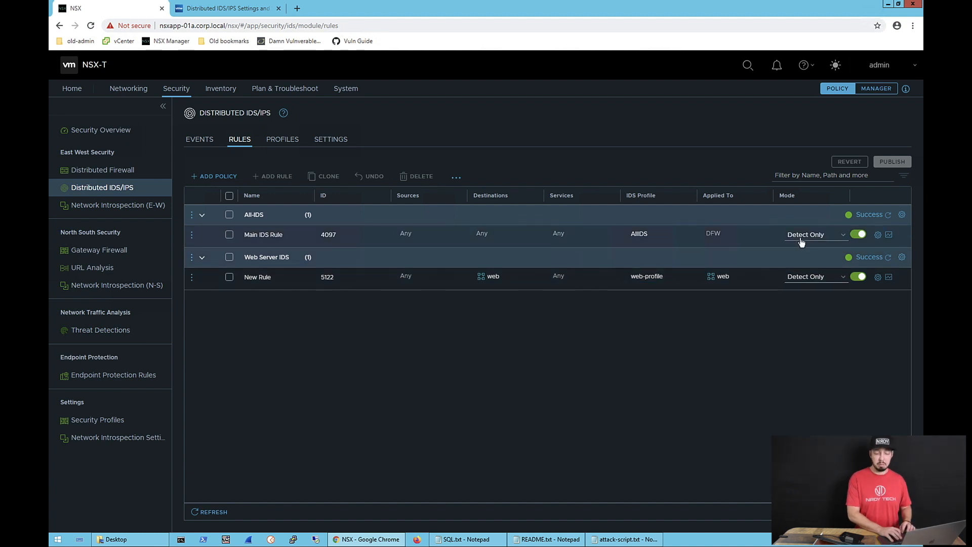
- Switch the web server New Rule's mode from Detect Only to Detect & Prevent
{"action": "left_click", "coordinate": [812, 277]}
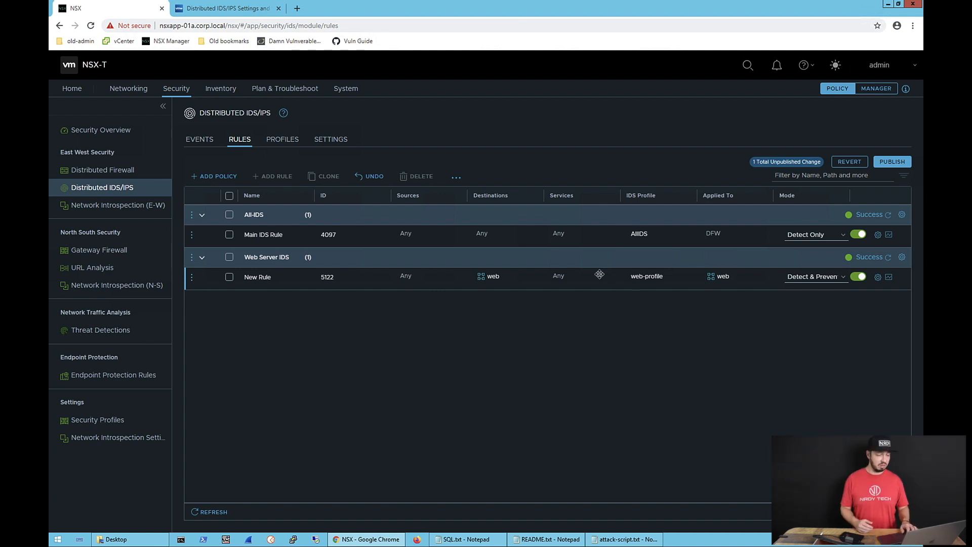
{"action": "mouse_move", "coordinate": [370, 235]}
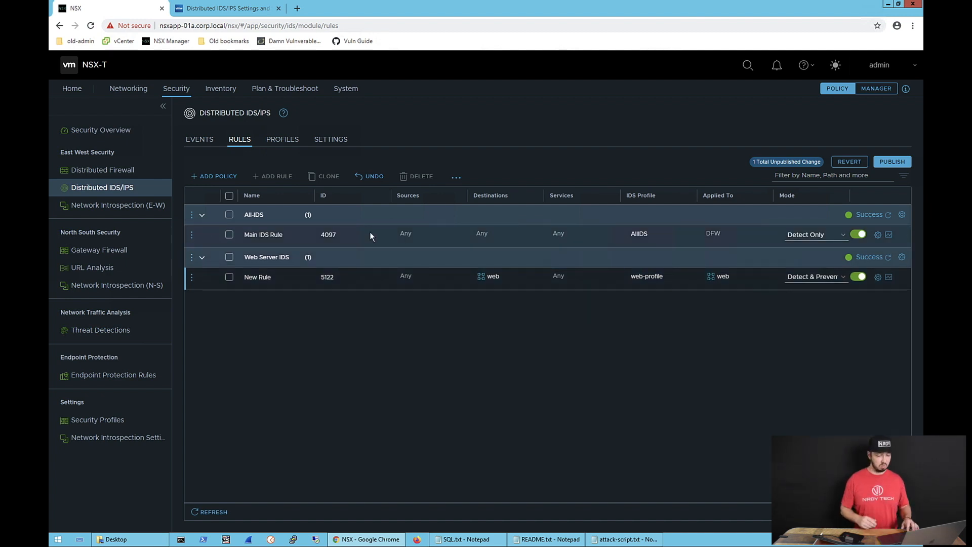
{"action": "left_click", "coordinate": [815, 277]}
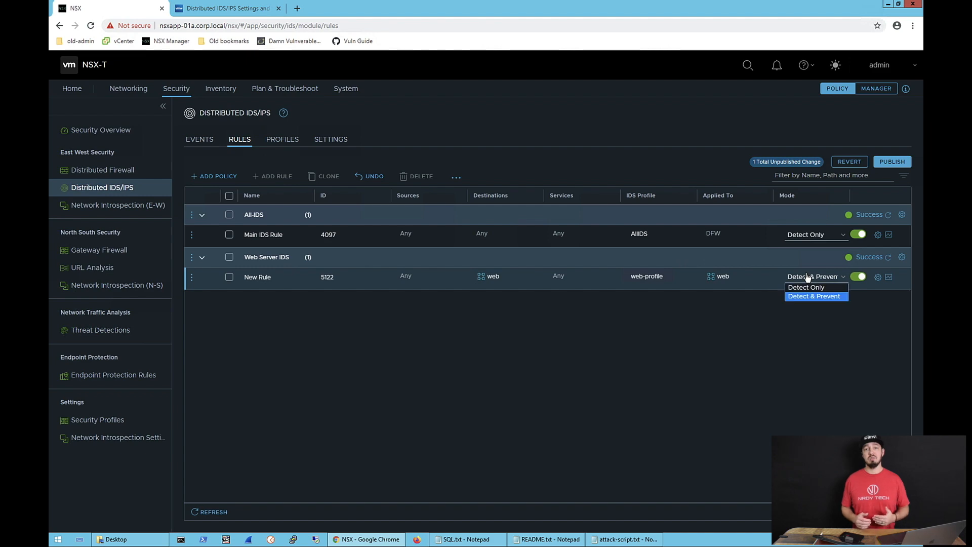